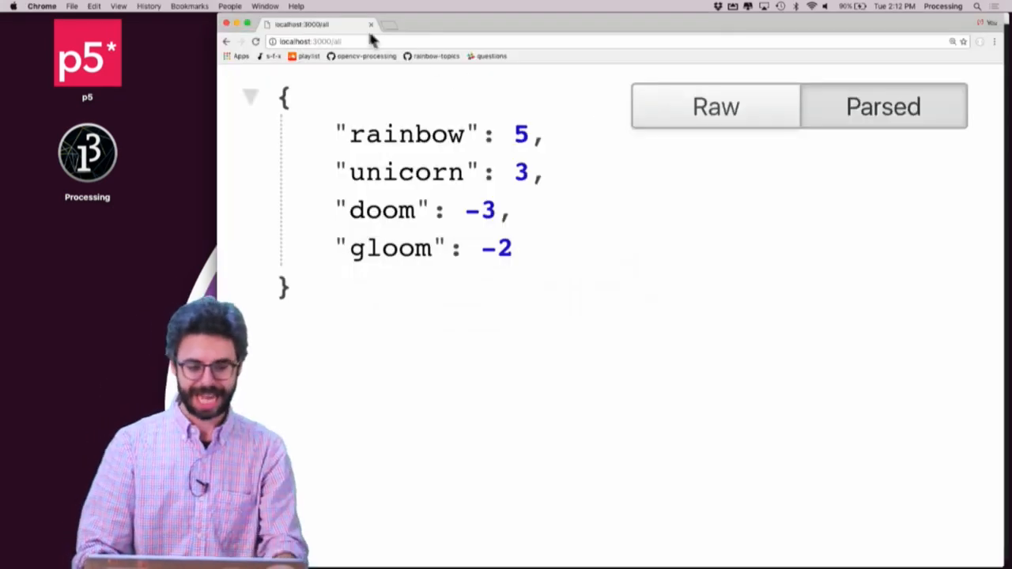
Step: Load localhost:3000/all in Chrome to view the full word list
click(332, 41)
text(dd/purple/4)
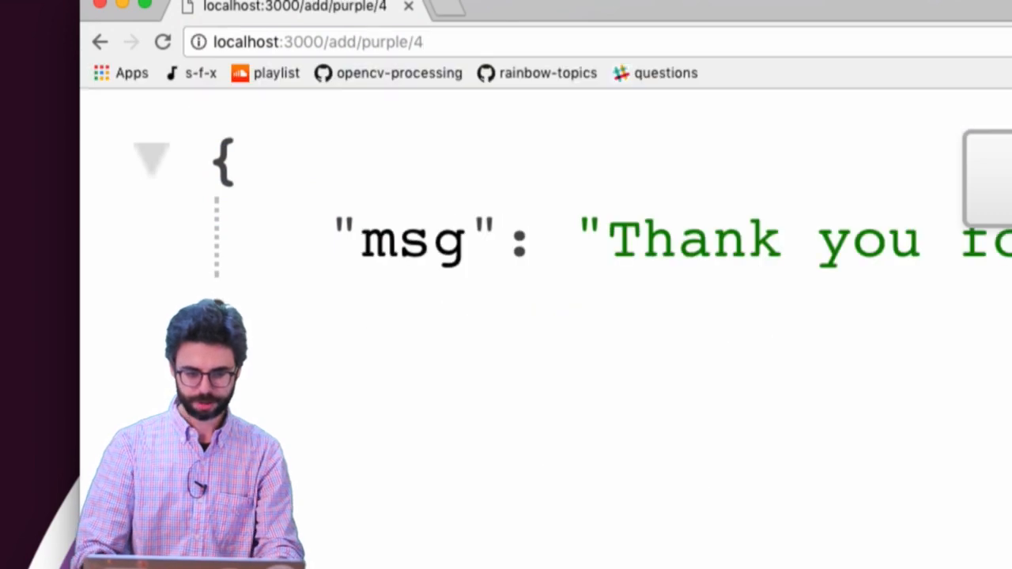
text(localhost:3000/all)
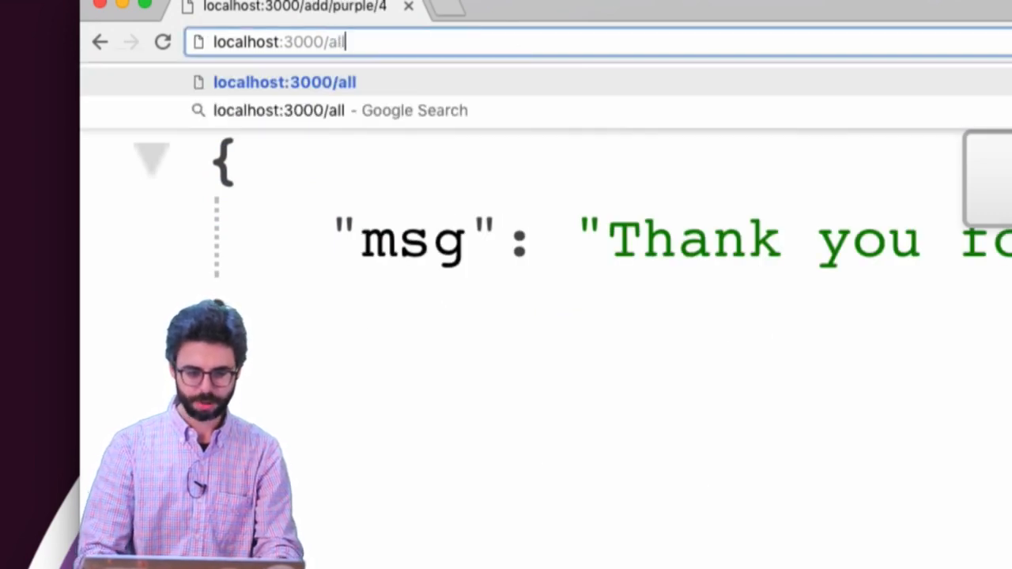
key(Enter)
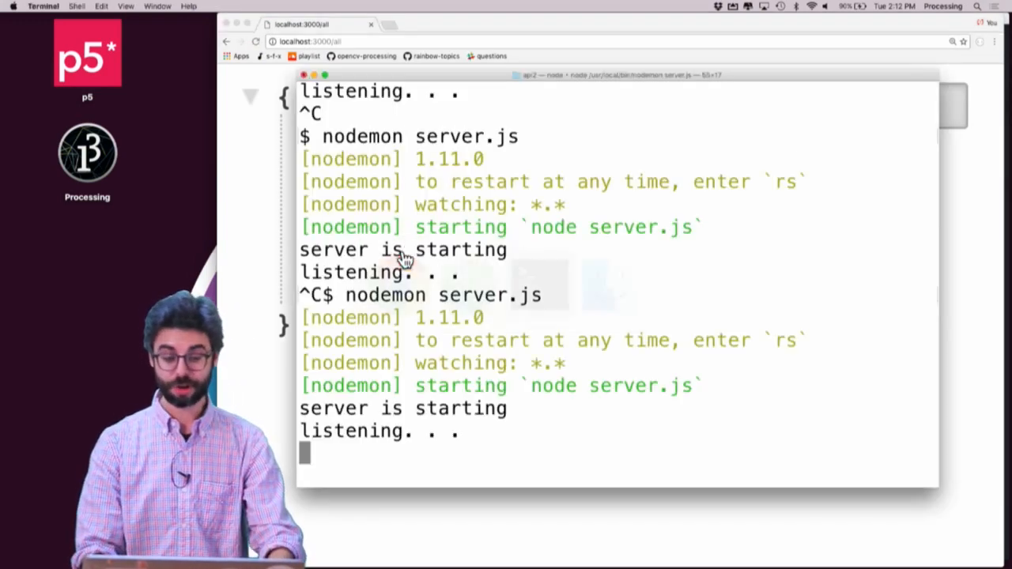
scroll(down, 3)
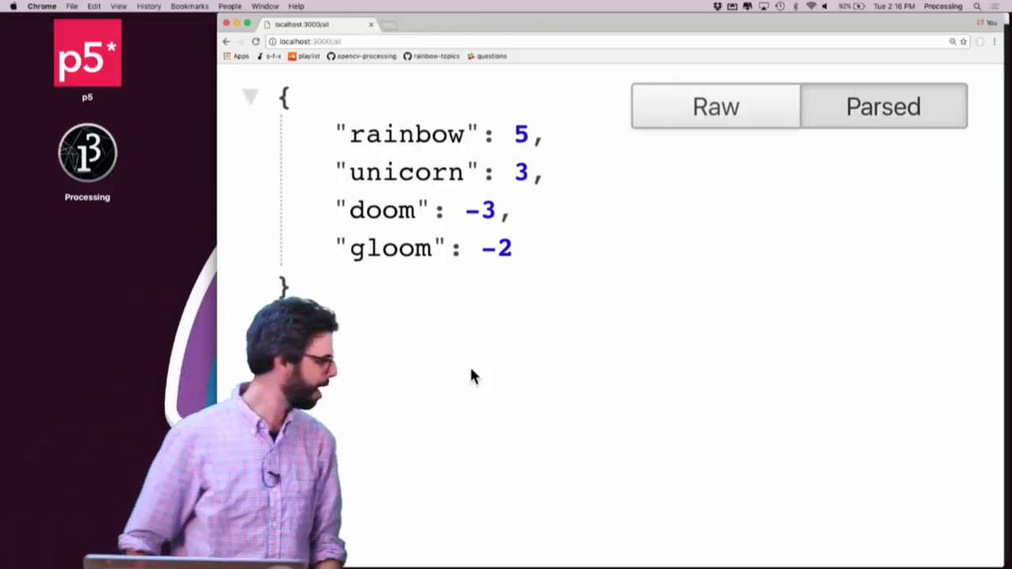
mouse_move(491, 194)
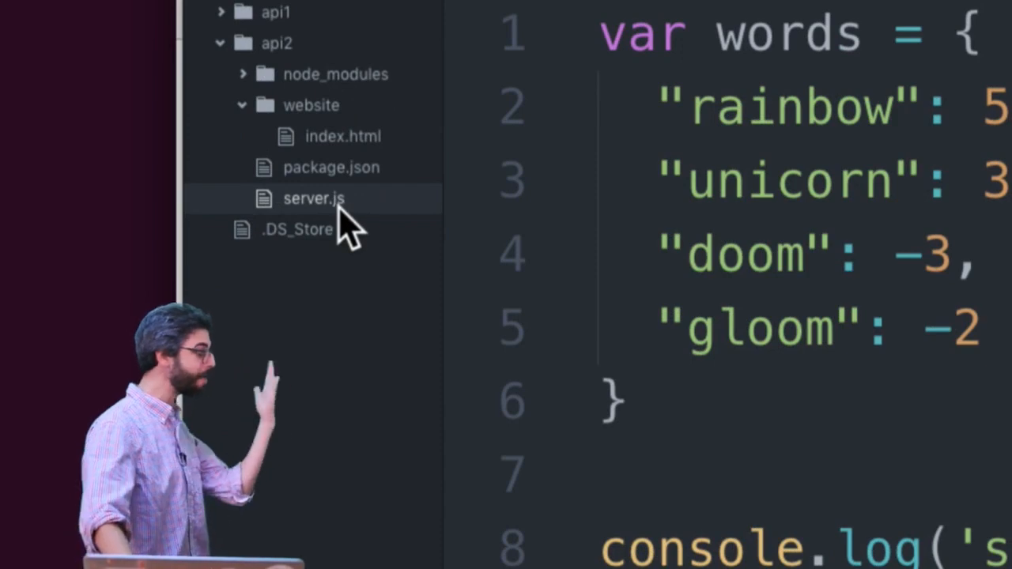
Step: Add a new file named words.json to the api2 folder
right_click(276, 42)
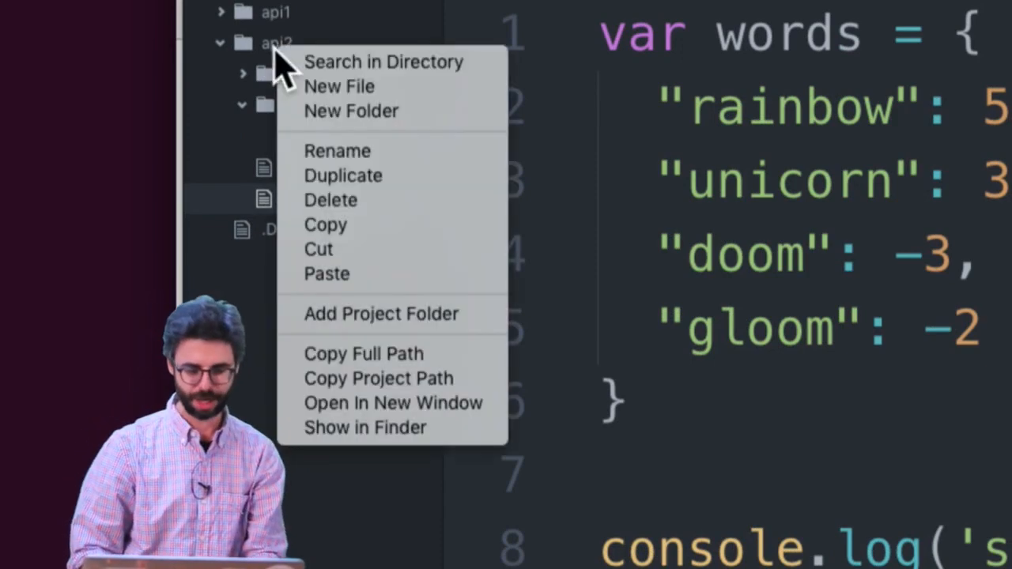
click(338, 86)
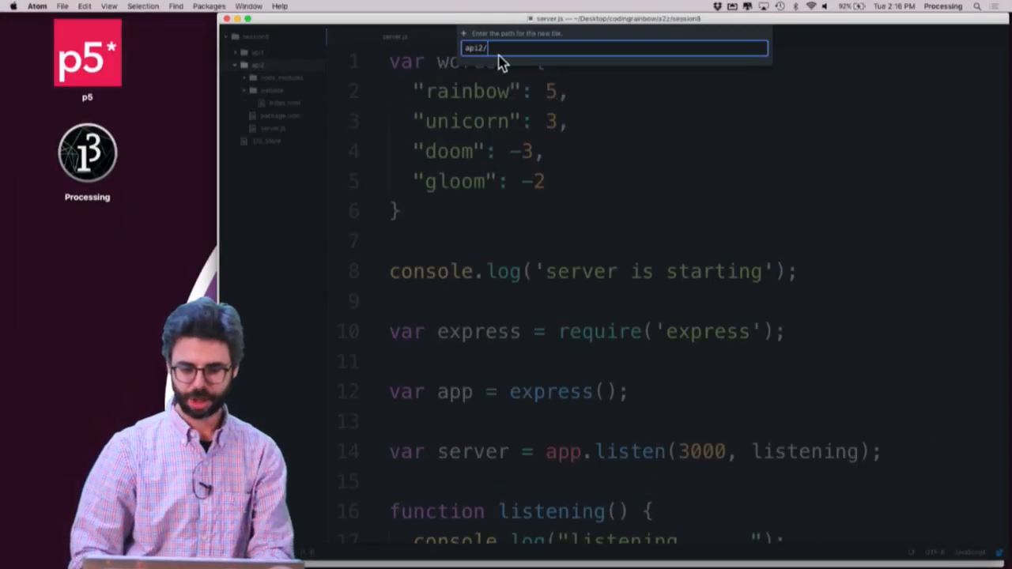
text(words.json)
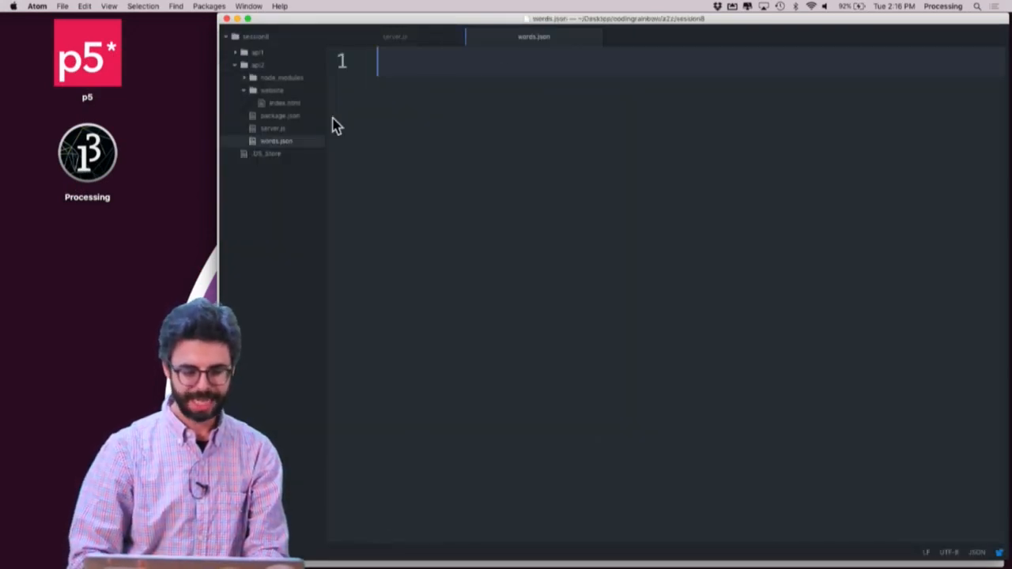
Step: In server.js, assign words from loadJSON('words.json') instead of the inline object
click(272, 128)
text(var words =)
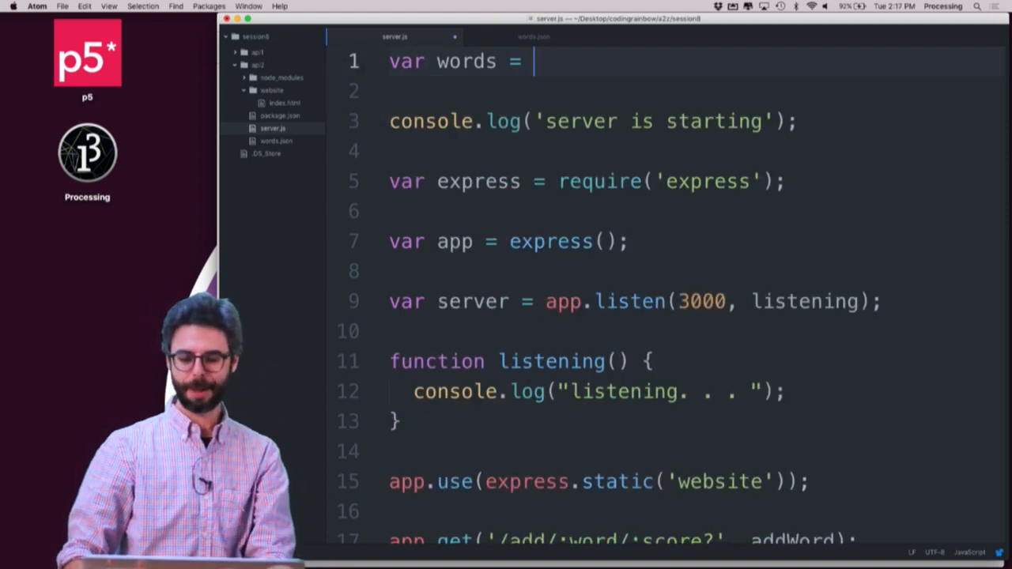
text(loadJSON())
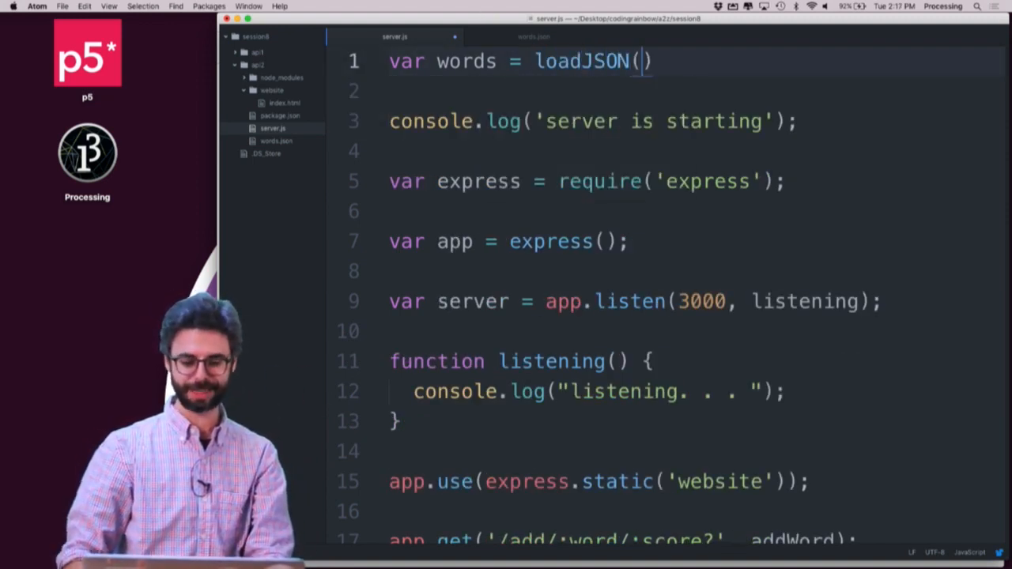
text('words.json')
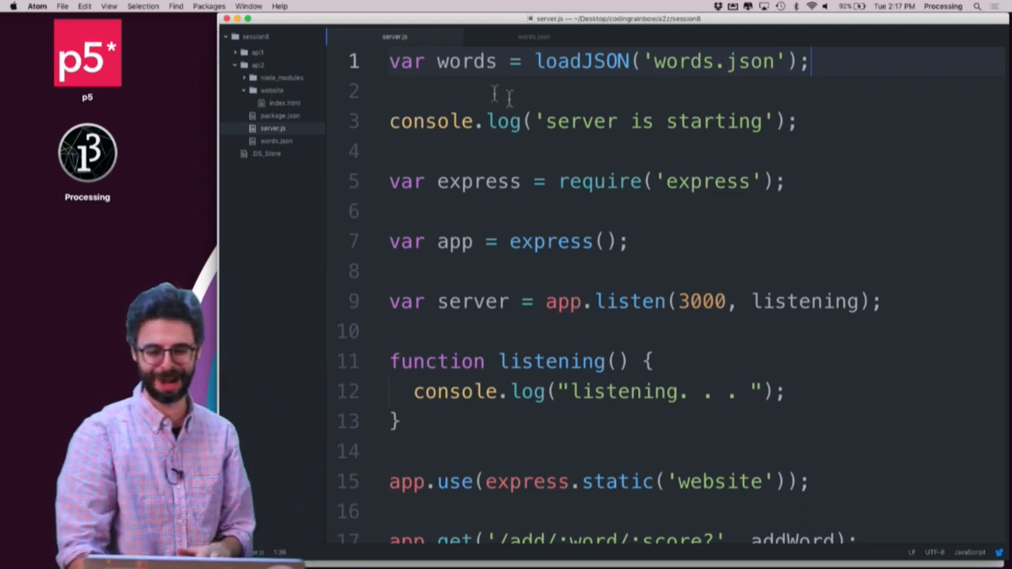
drag(536, 61, 806, 61)
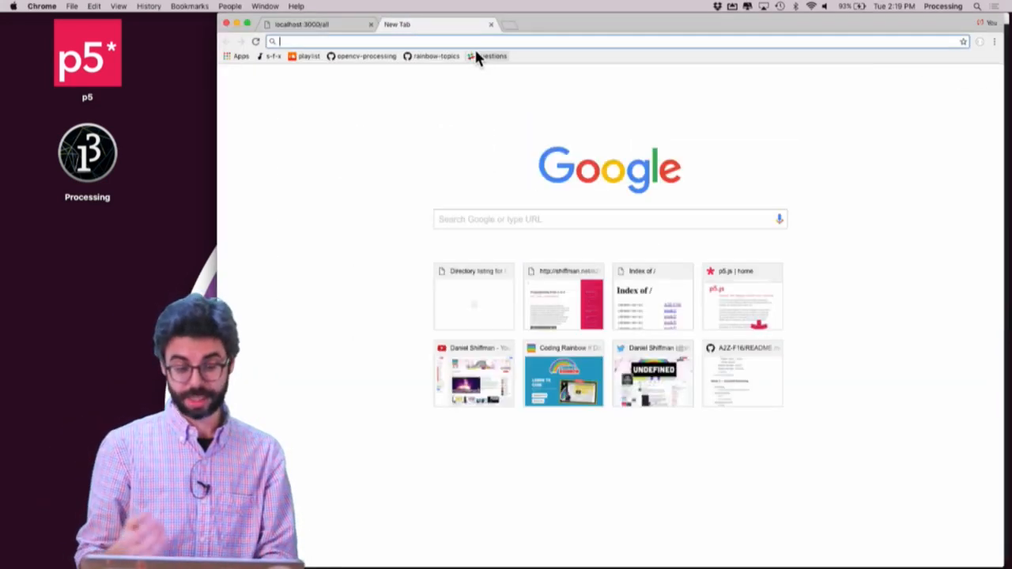
Step: Search Google for 'fs node', open the Node.js File System docs, and find readFile
text(fs node)
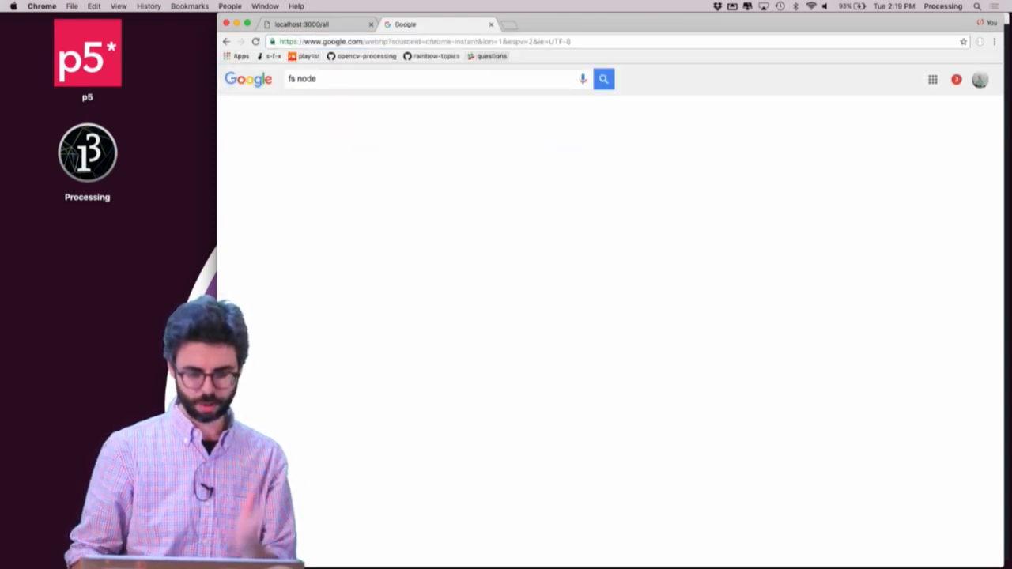
click(603, 78)
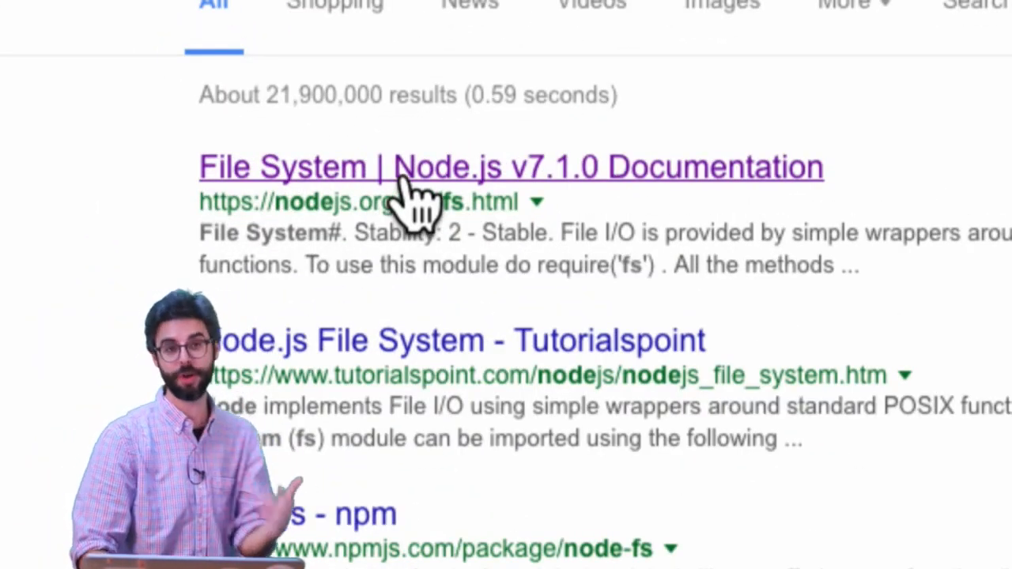
click(510, 166)
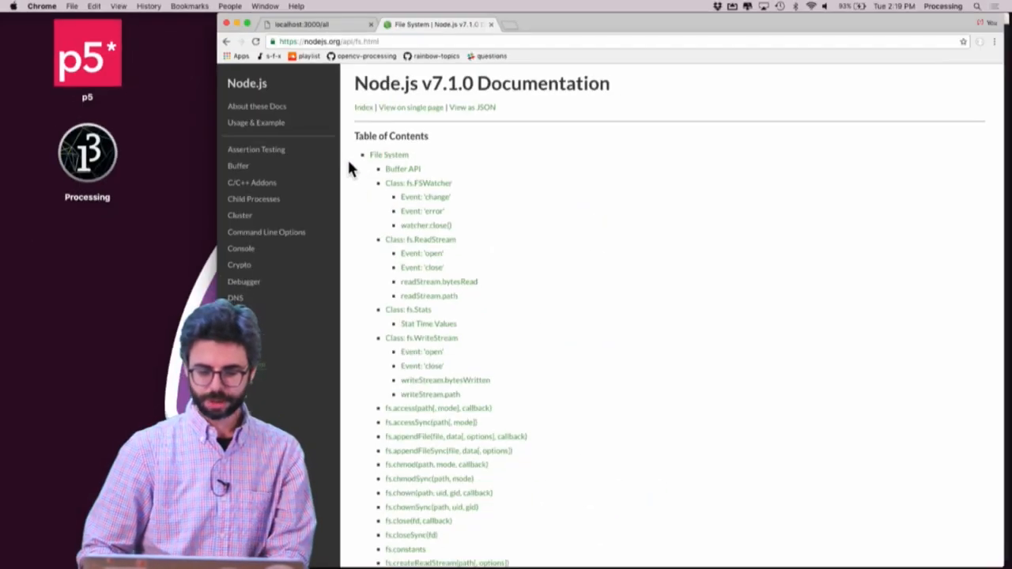
scroll(down, 3)
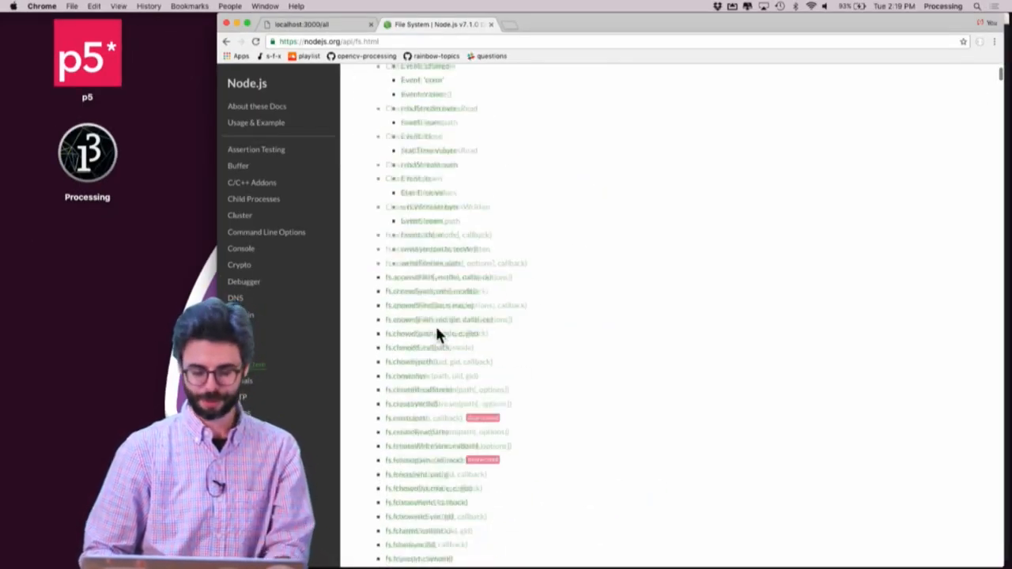
key(cmd+f)
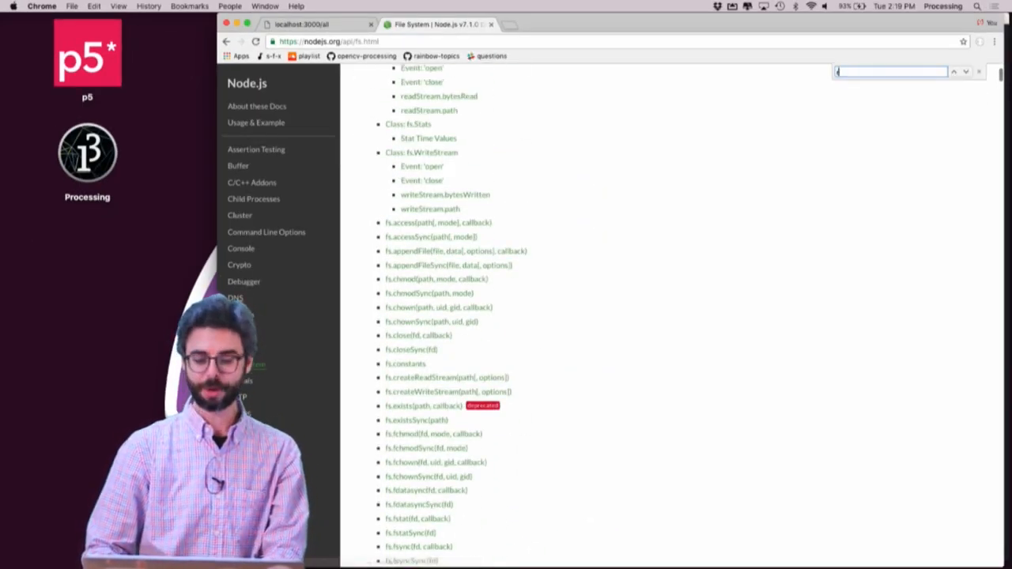
text(readFile)
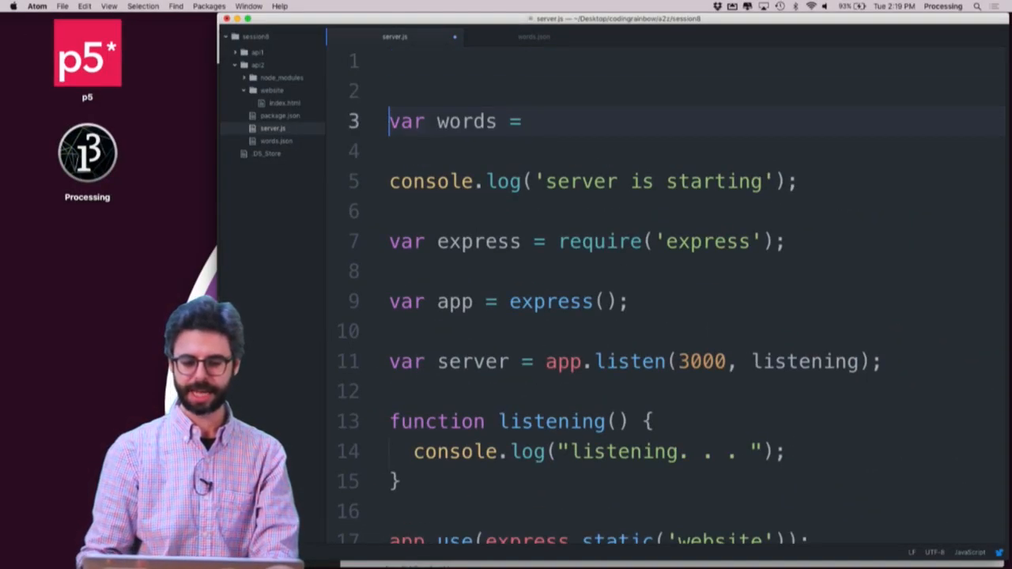
Step: Require fs, read words.json with fs.readFileSync into words, and console.log(words)
text(var fs = require('fs');)
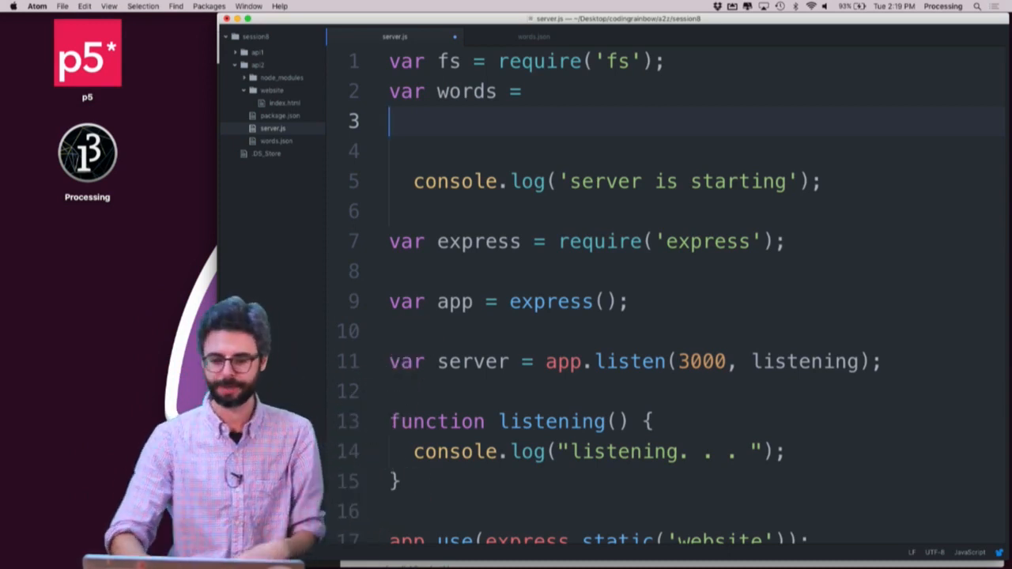
text(f)
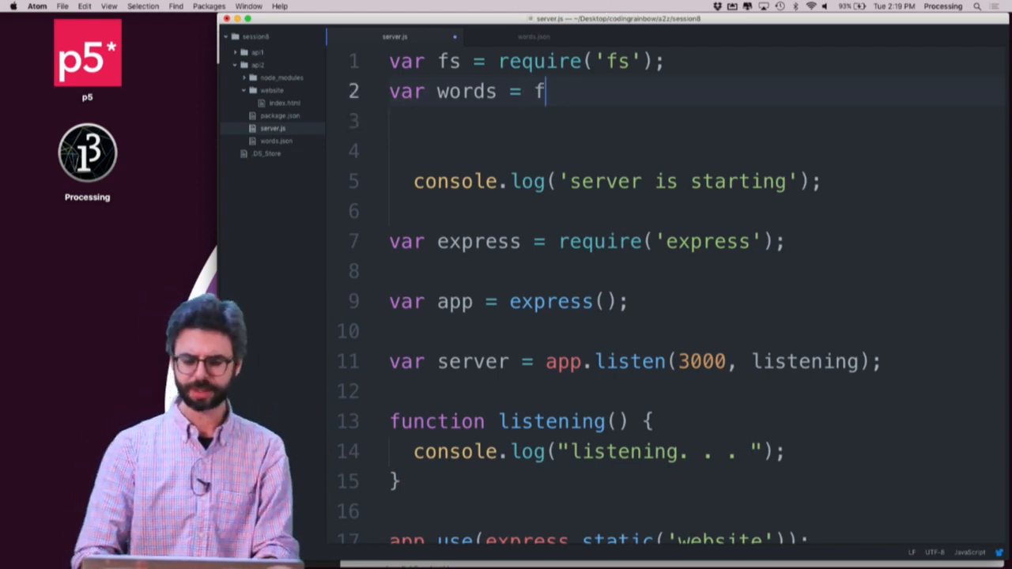
text(s.readFileSync('words.json');)
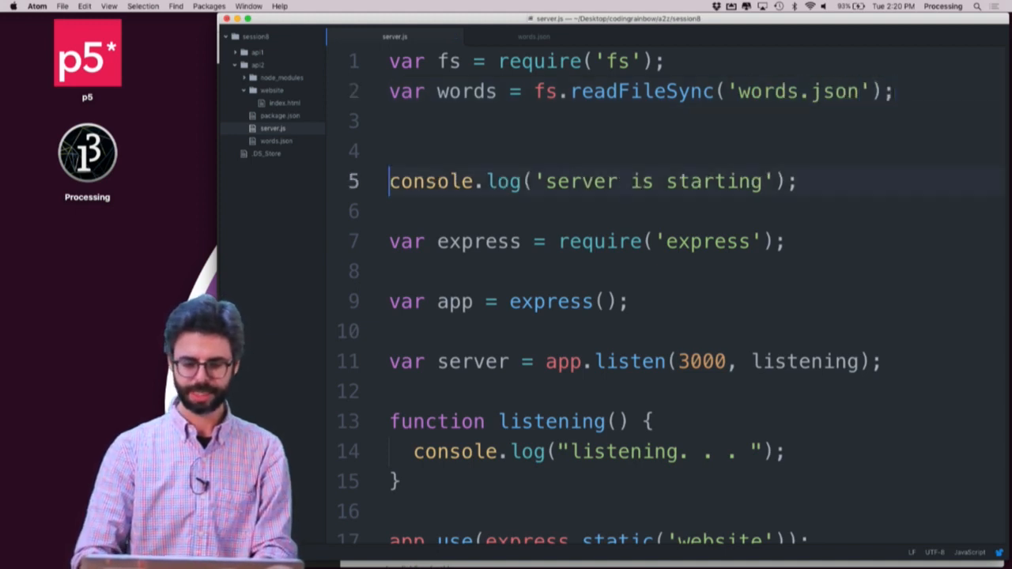
text(cons)
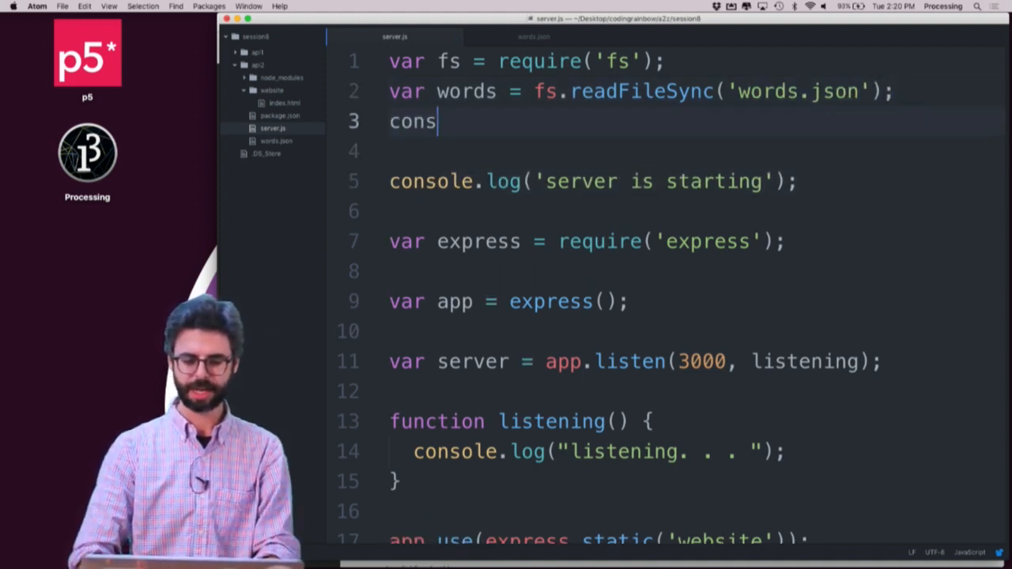
text(ole.log(words);)
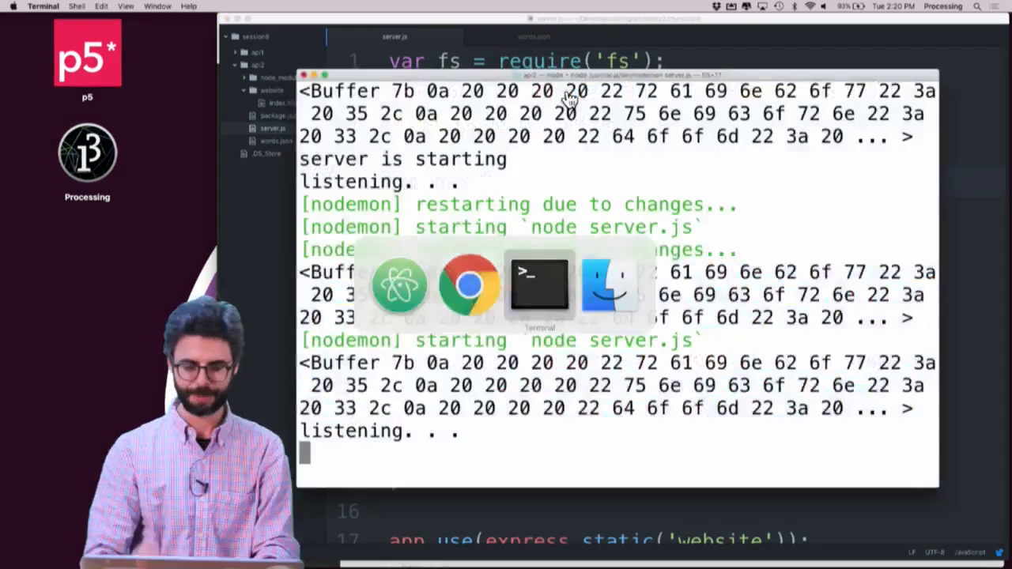
text(clear)
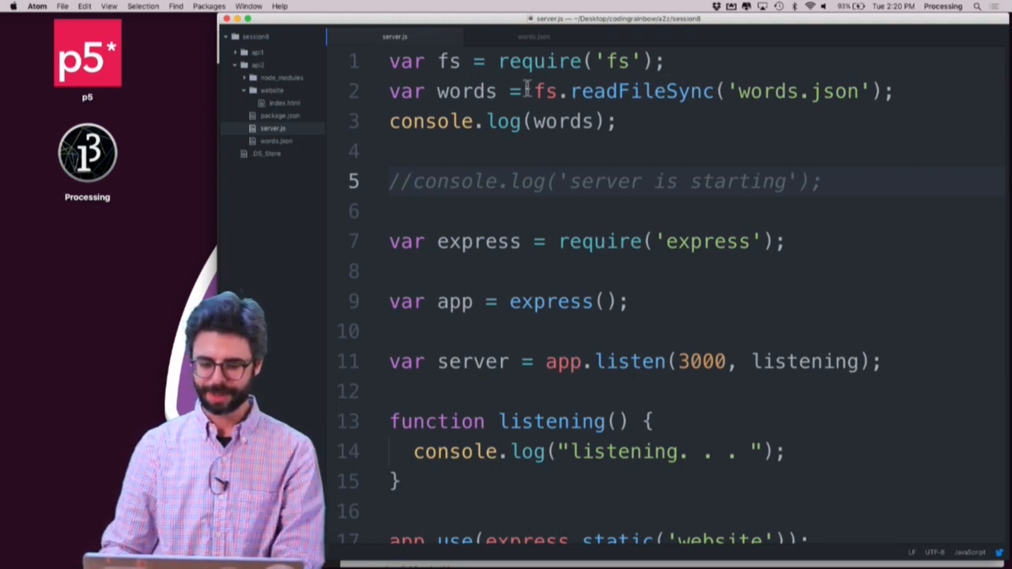
Step: Store the file contents in data, parse into words with JSON.parse, and check the log
text(data)
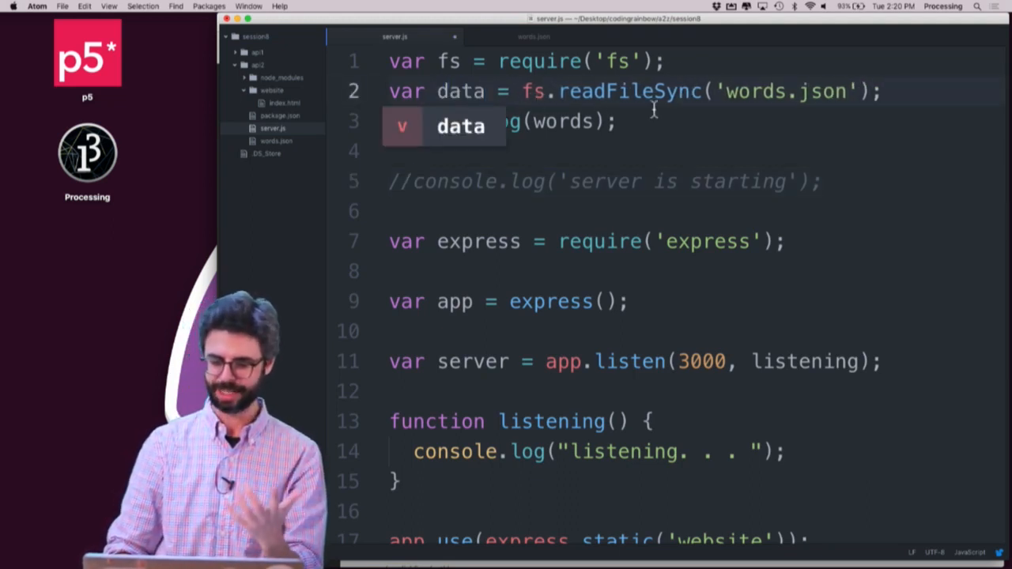
text(var words)
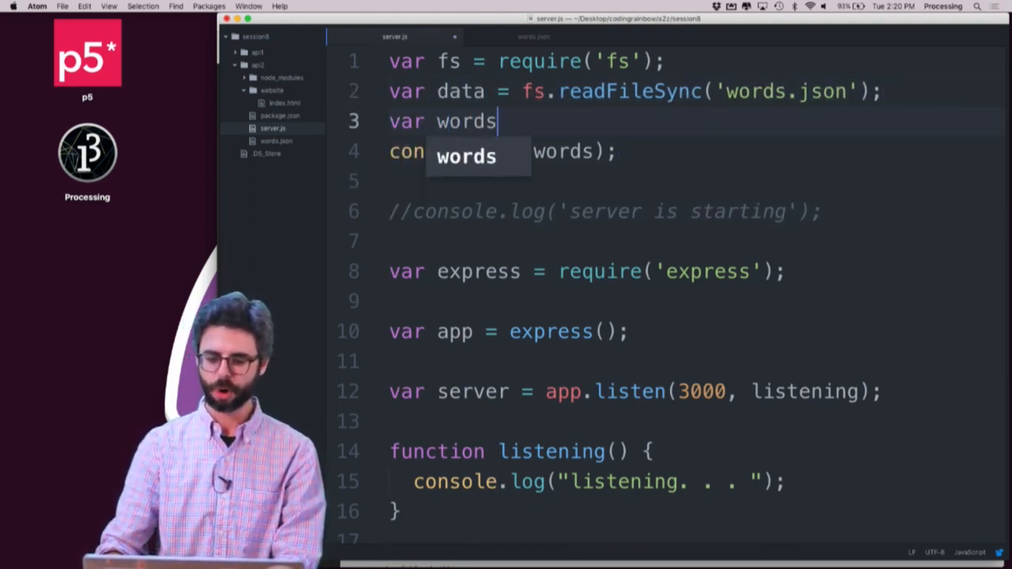
text(= JSON.parse(Da)
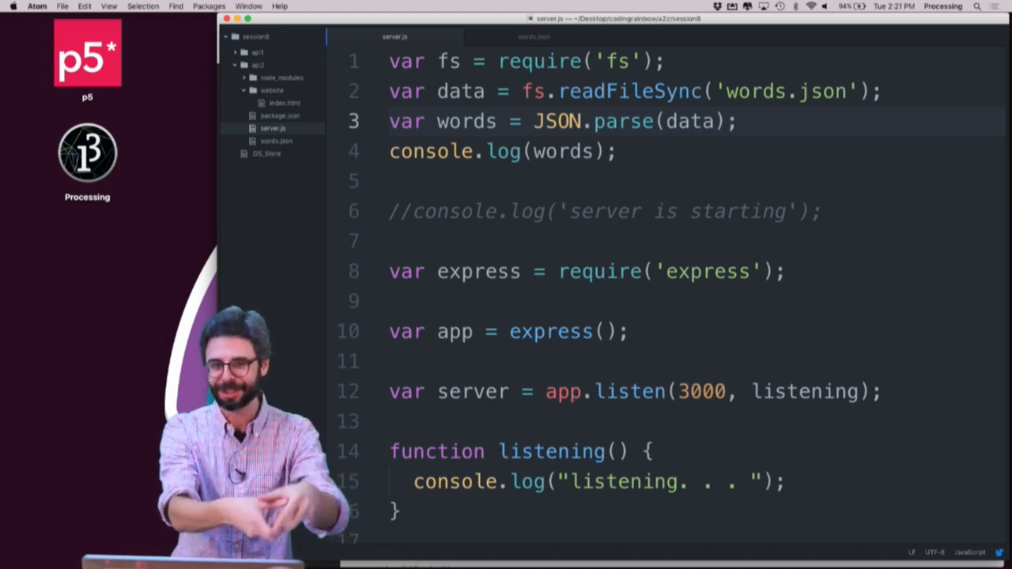
click(740, 121)
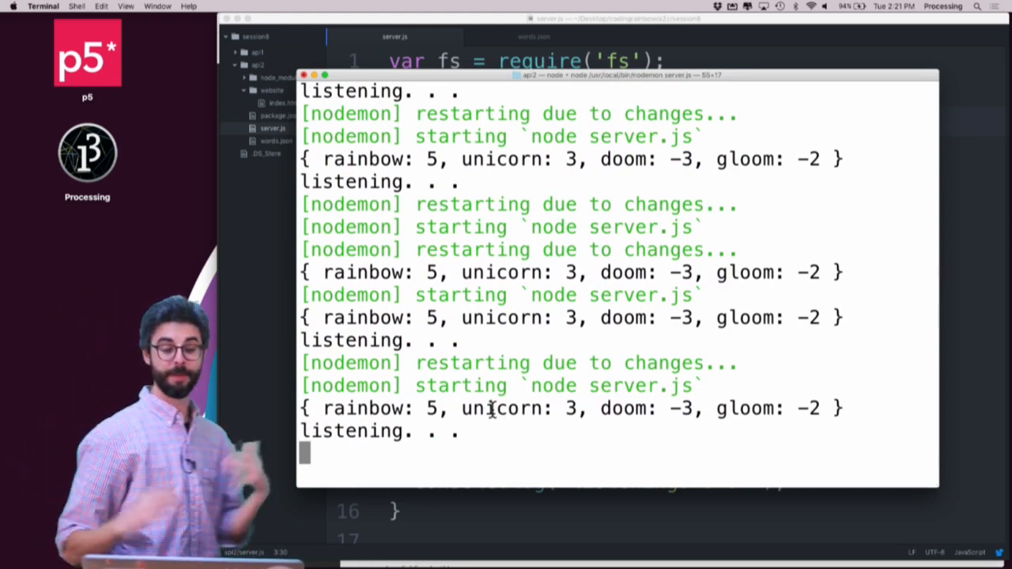
key(cmd+tab)
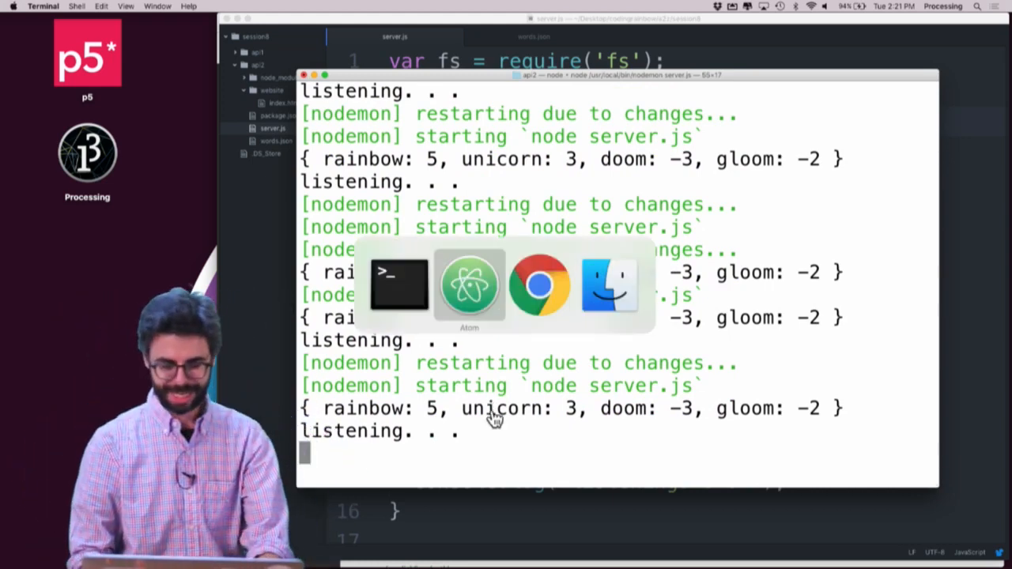
Step: Bring Chrome forward and show the localhost:3000/all tab
click(540, 285)
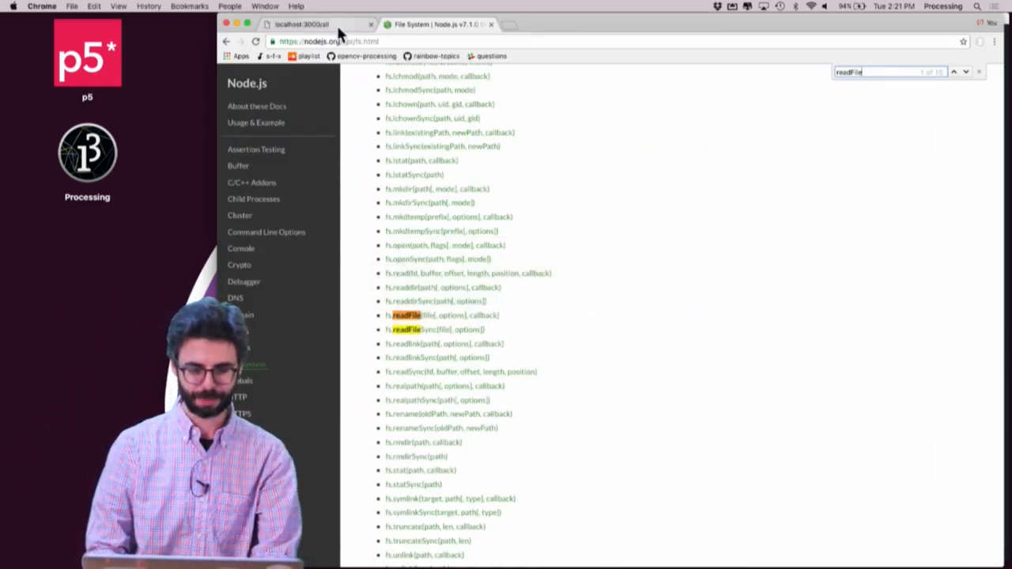
click(301, 24)
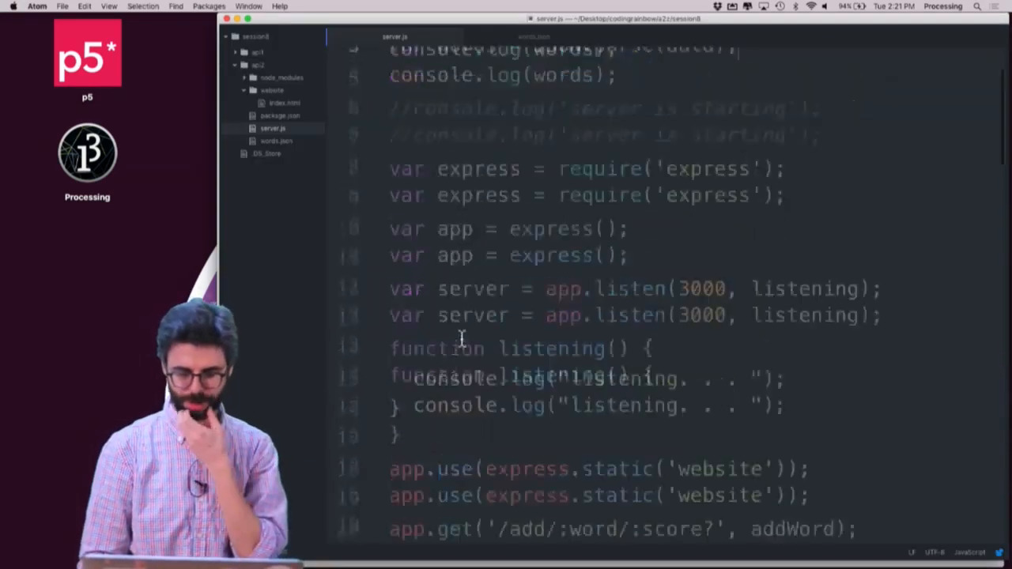
scroll(down, 3)
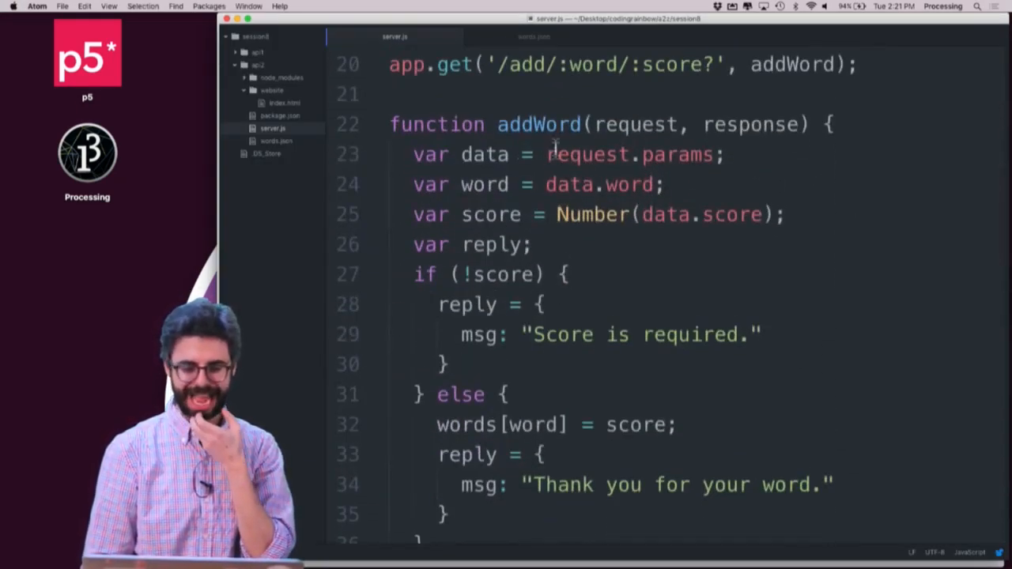
scroll(down, 3)
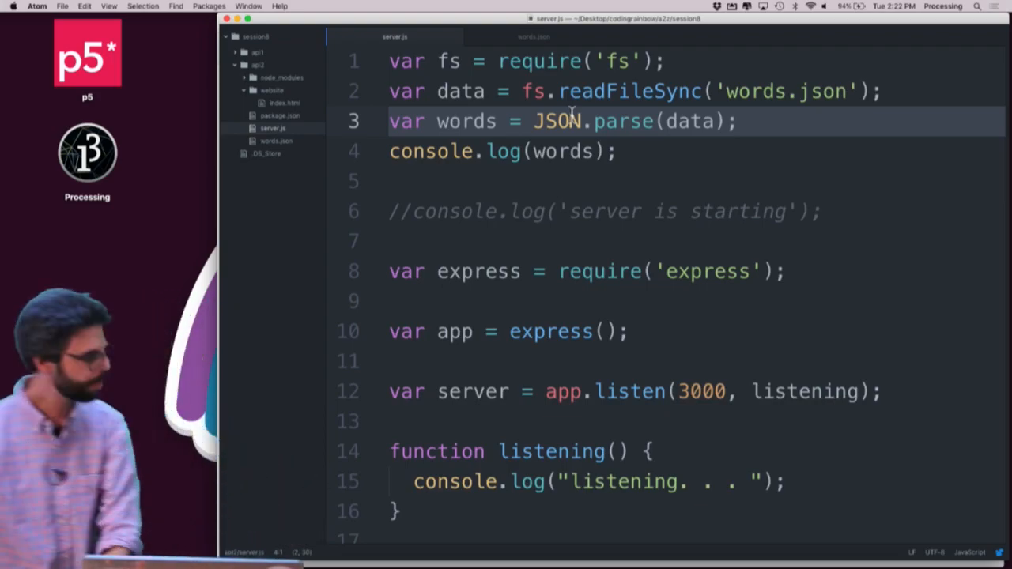
Step: Scroll to addWord and add blank lines after words[word] = score;
scroll(down, 3)
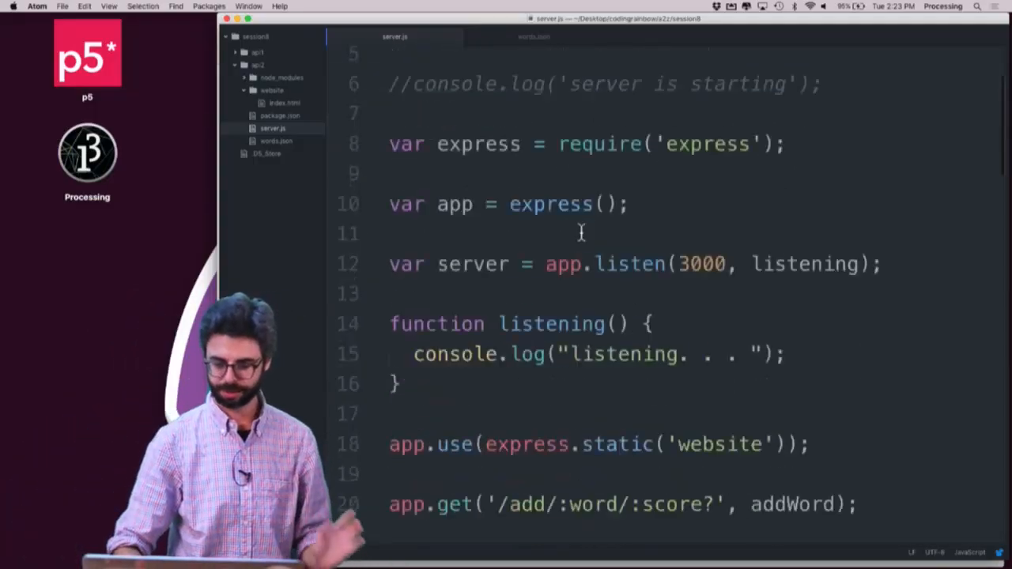
scroll(down, 3)
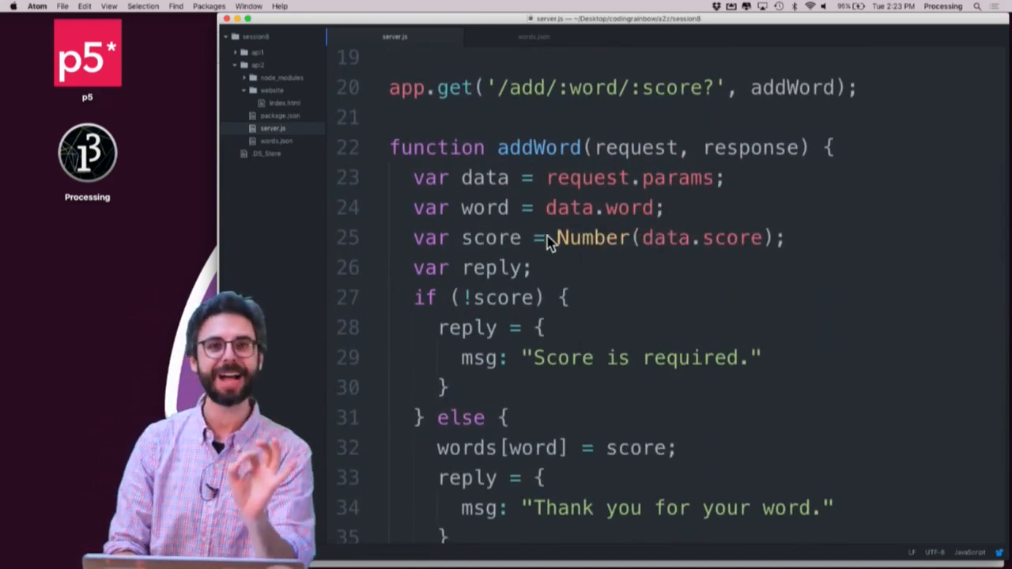
mouse_move(691, 280)
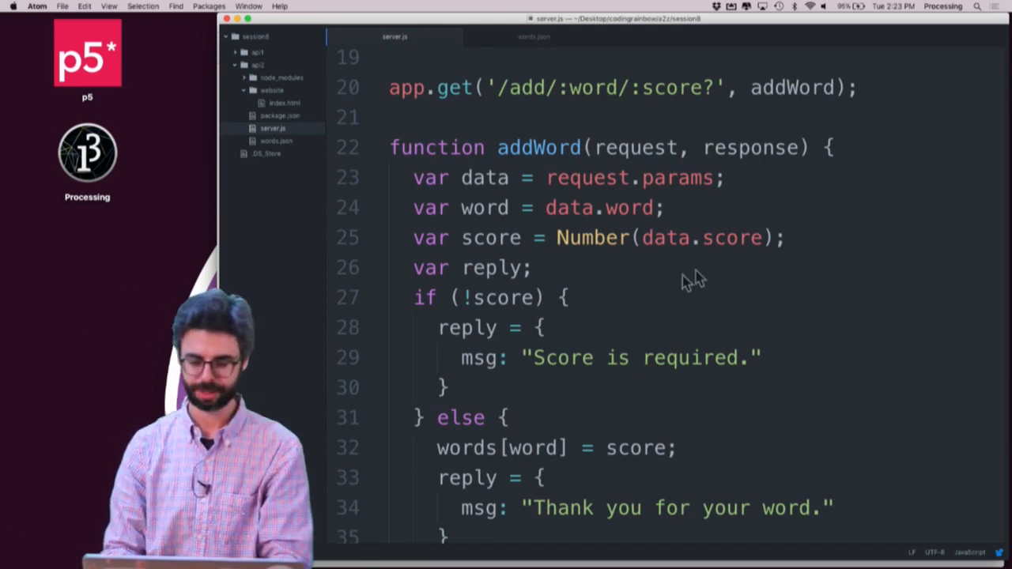
click(806, 238)
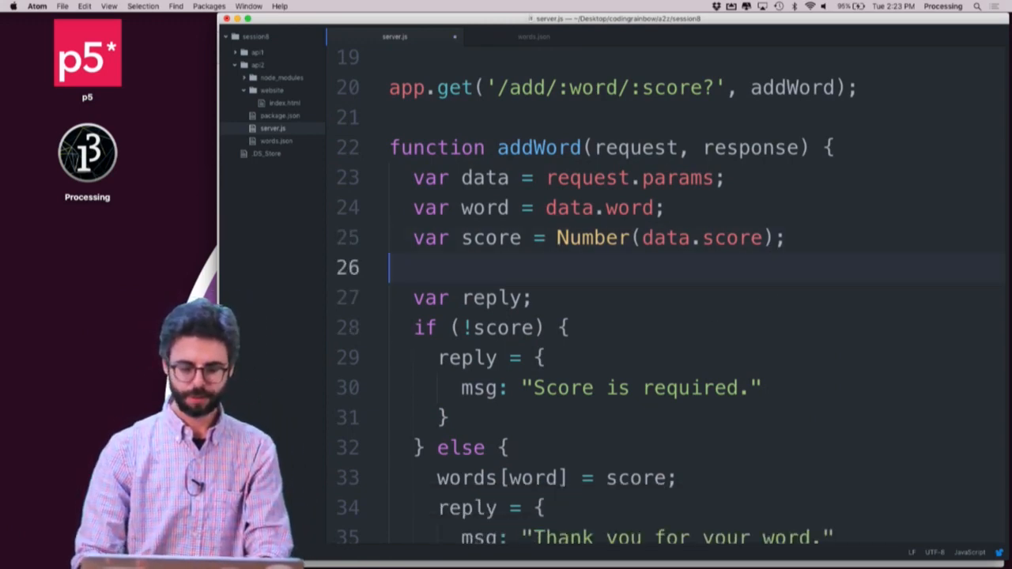
scroll(down, 3)
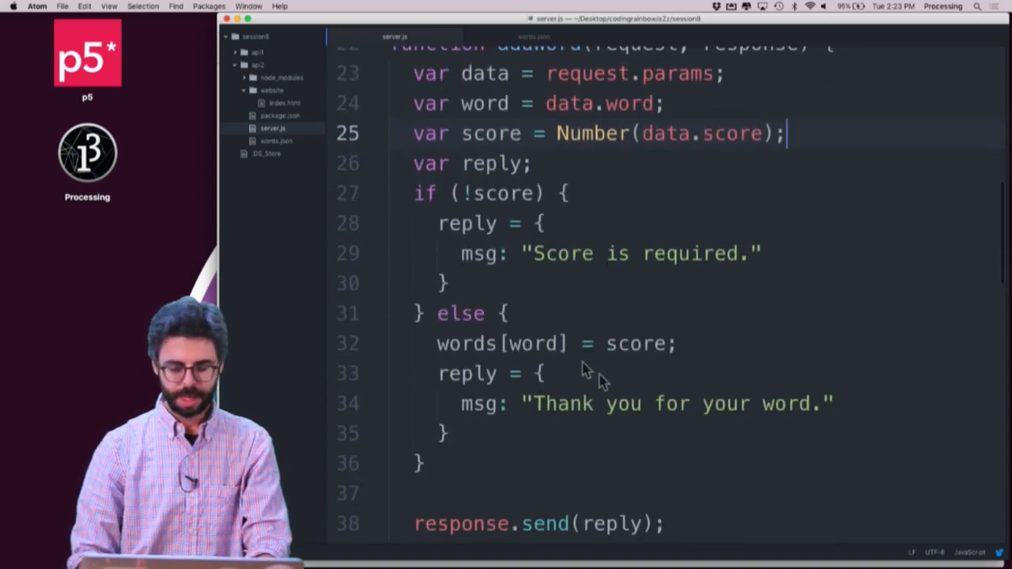
mouse_move(506, 261)
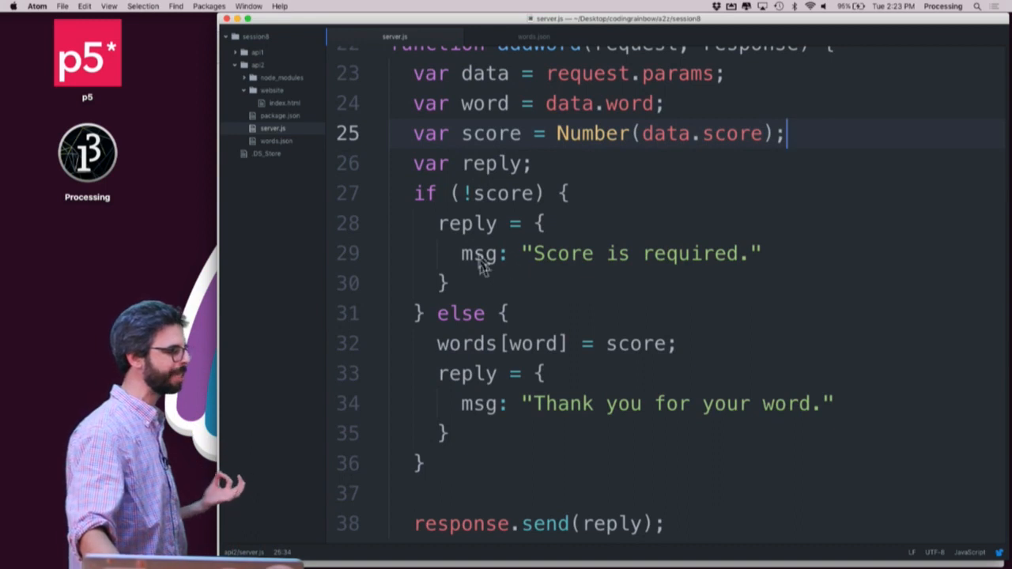
mouse_move(658, 323)
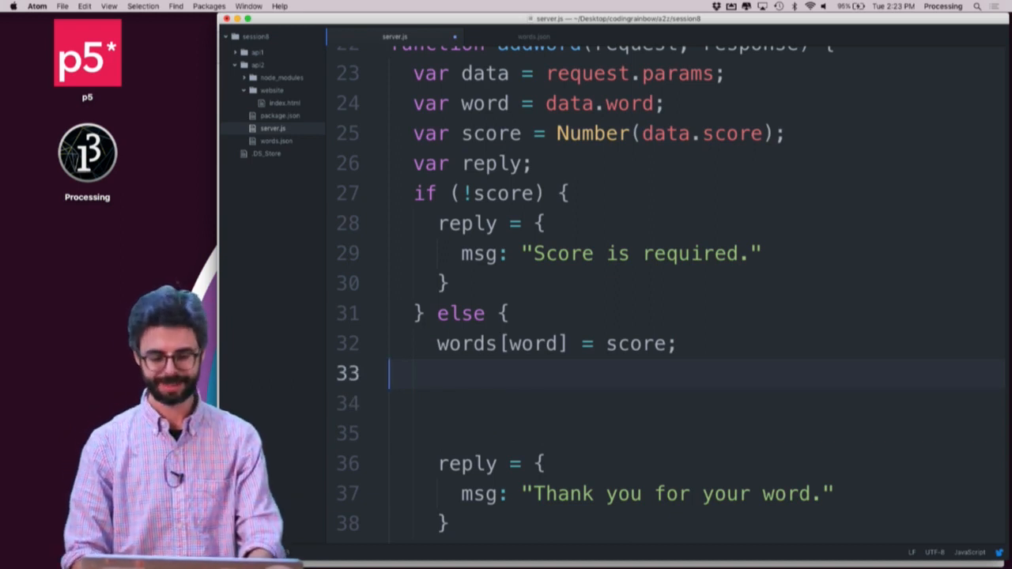
Step: Start a writeFile() call in addWord right after the score is stored
text(write)
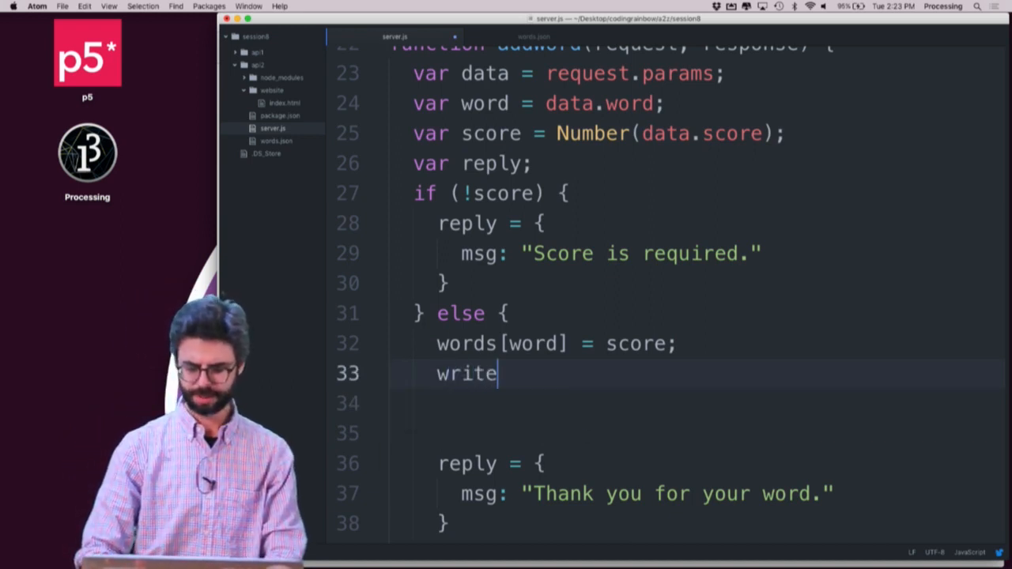
text(File())
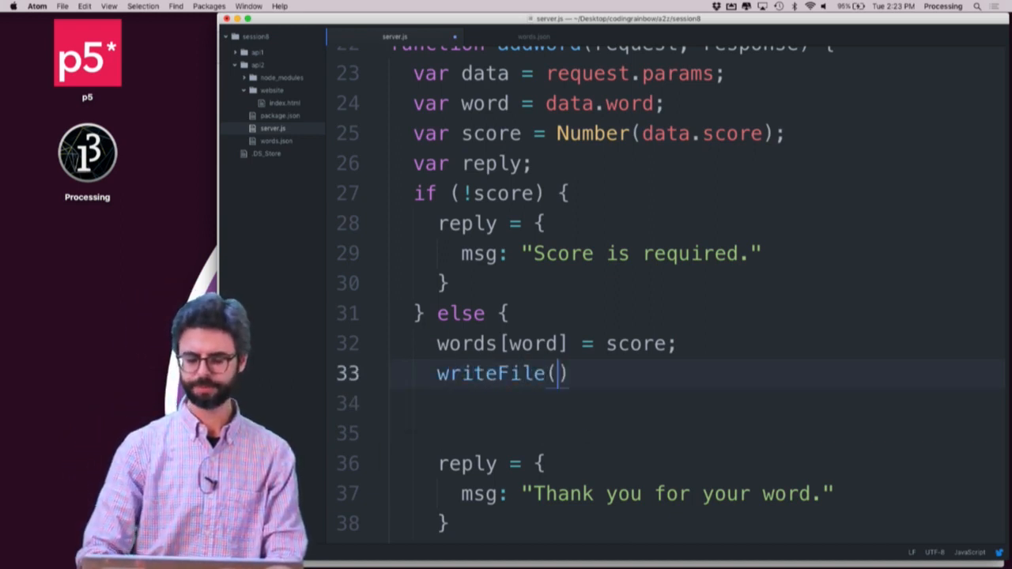
text(wo)
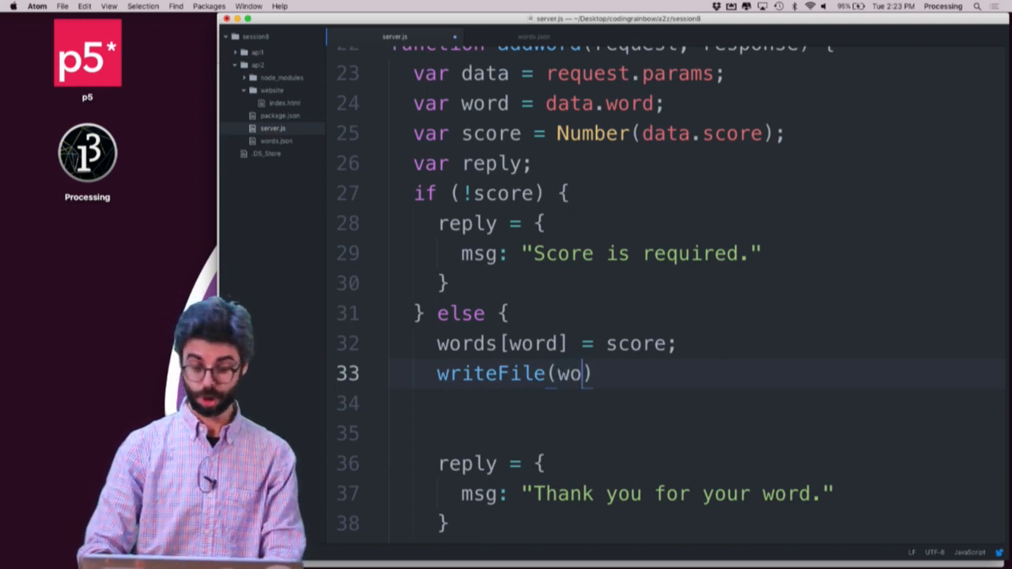
key(backspace)
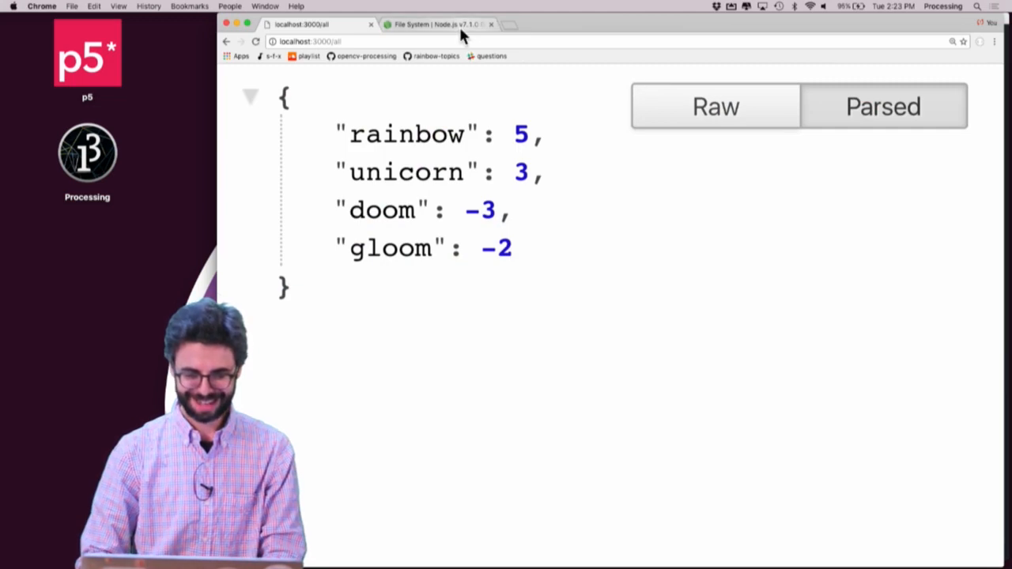
Step: Show the Node.js File System documentation tab in Chrome
click(439, 23)
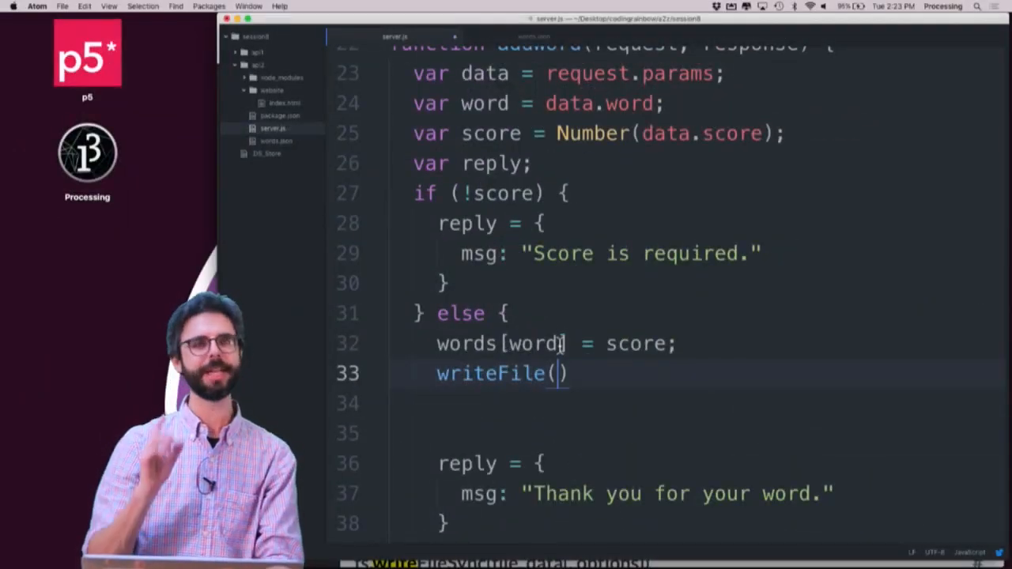
Step: Call writeFile('words.json', words, finished) with a finished(err) callback logging 'all set.'
text('words.')
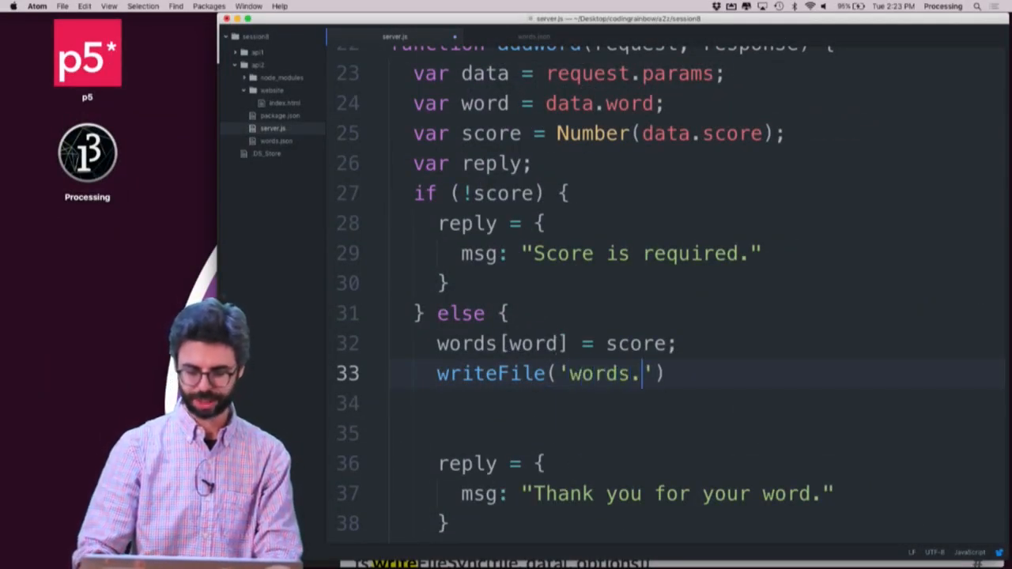
text(json',)
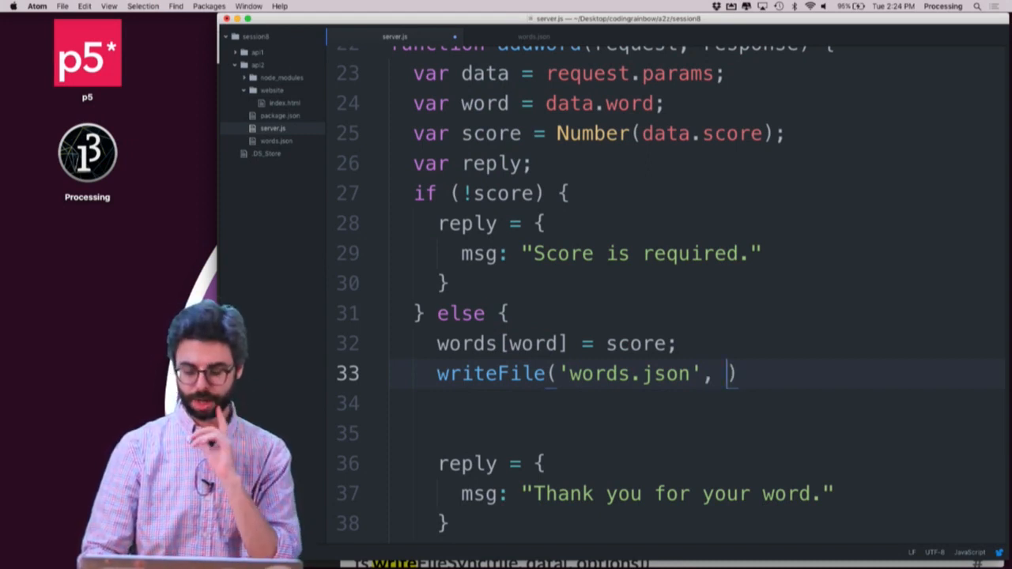
text(words,)
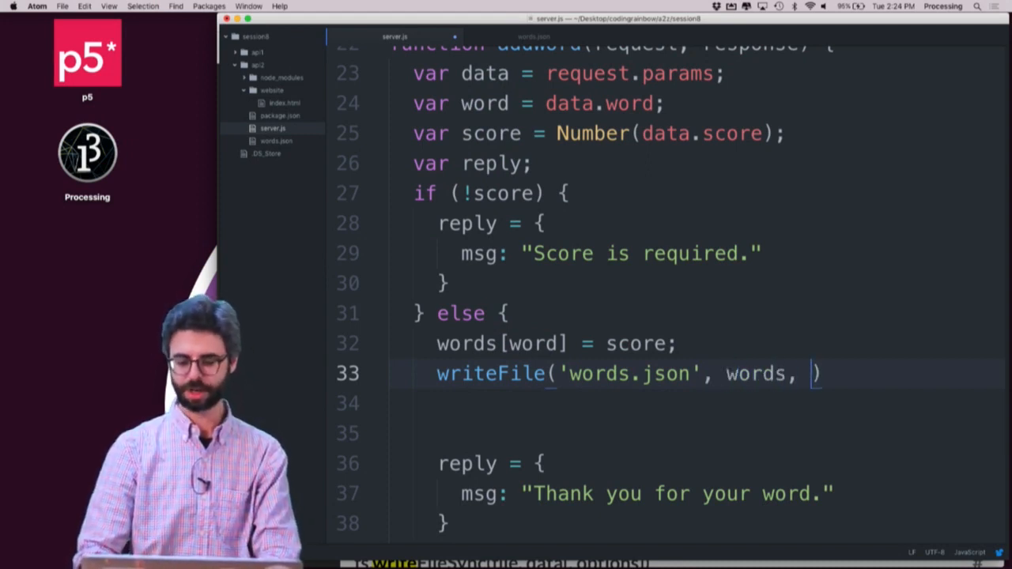
text(finished)
click(696, 404)
text(function fin)
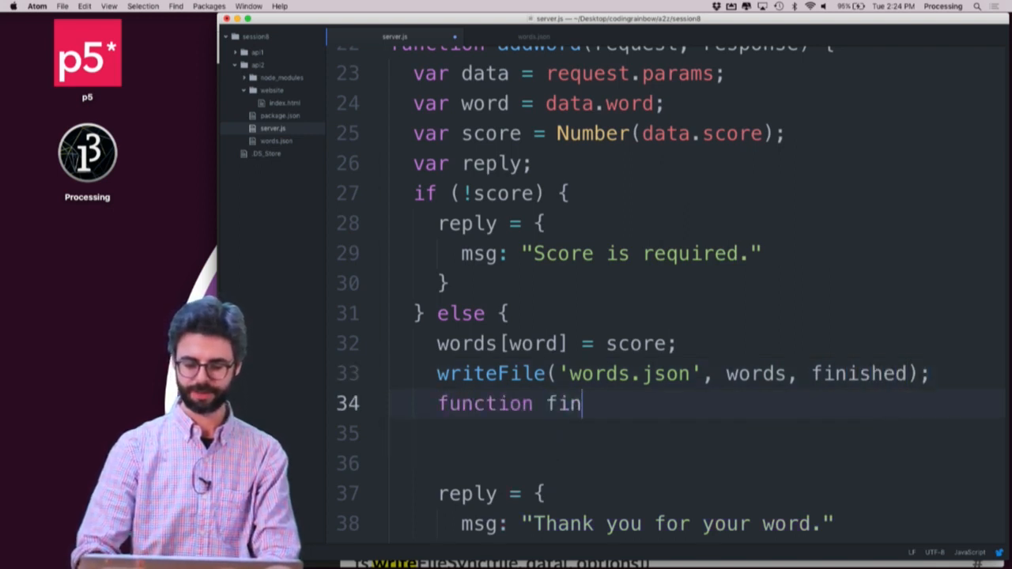
text(ished(err) {)
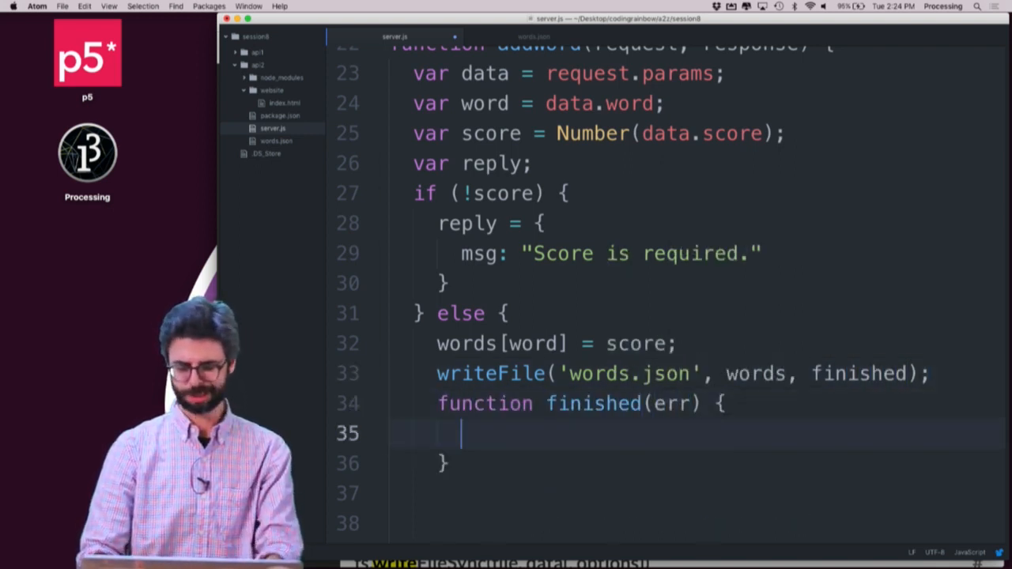
text(console.)
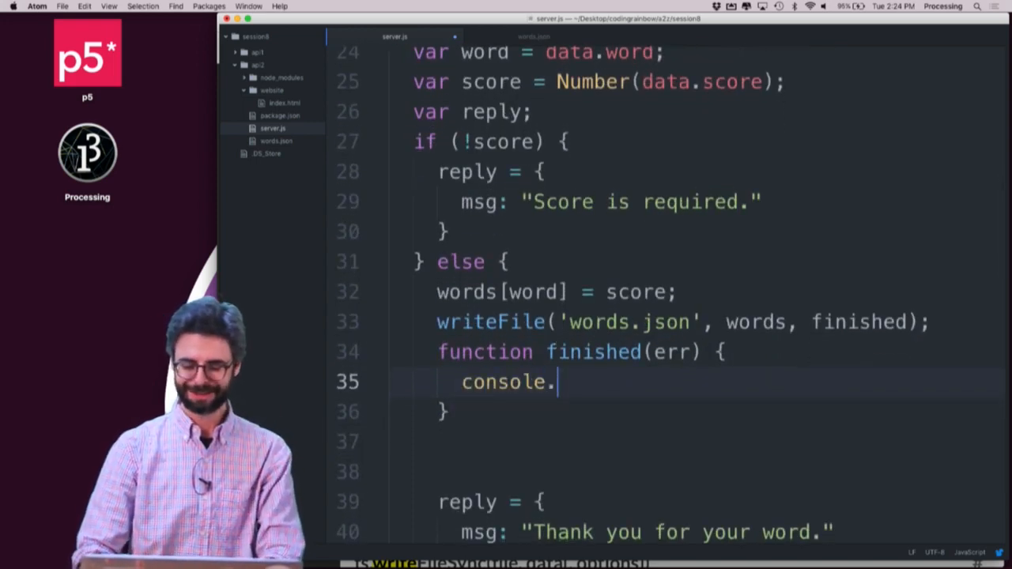
text(log(''))
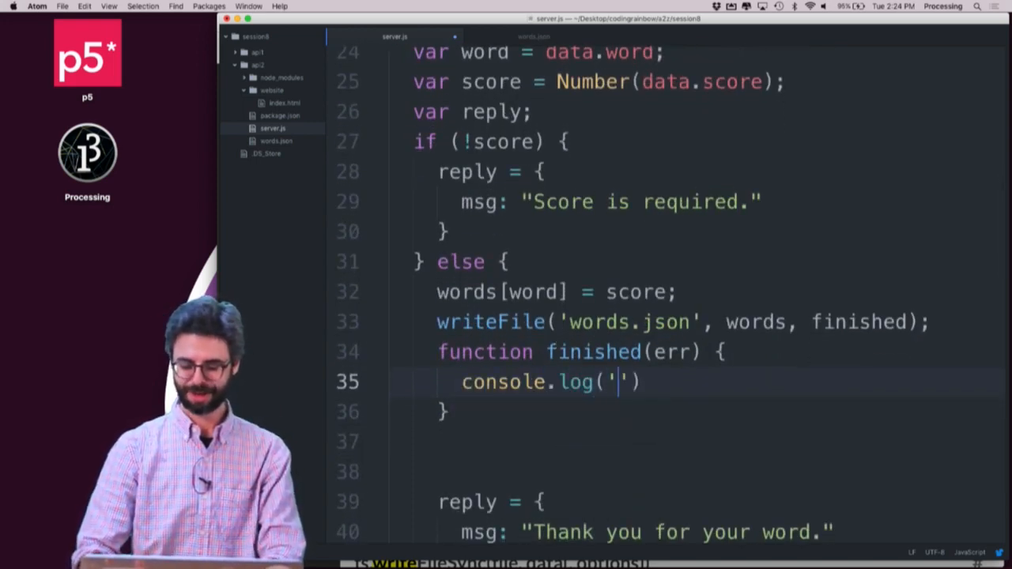
text(all set.)
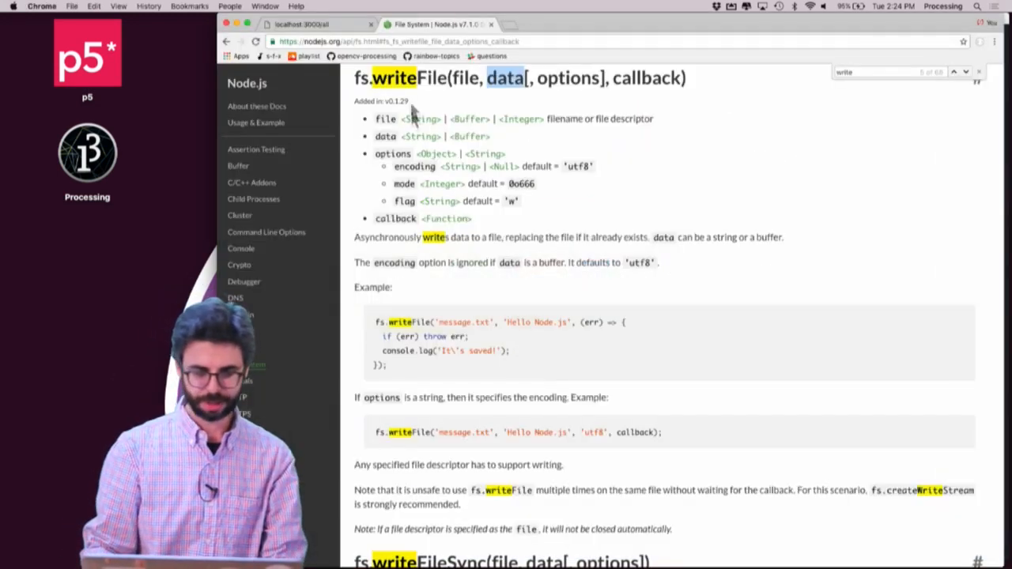
Step: Request localhost:3000/add/purple/3 in Chrome, getting a writeFile-not-defined error
click(316, 24)
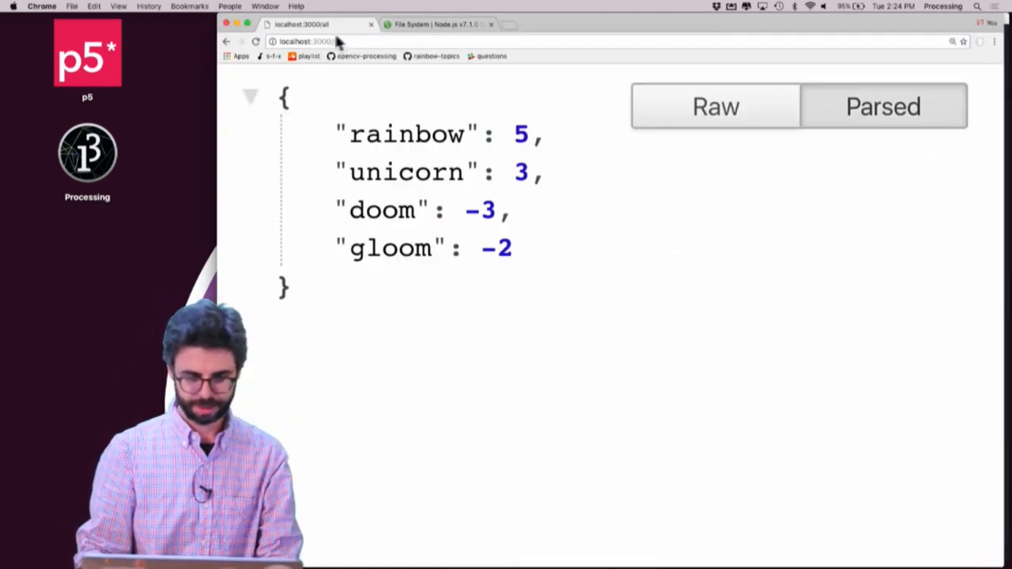
text(localhost:3000/add/purple/3)
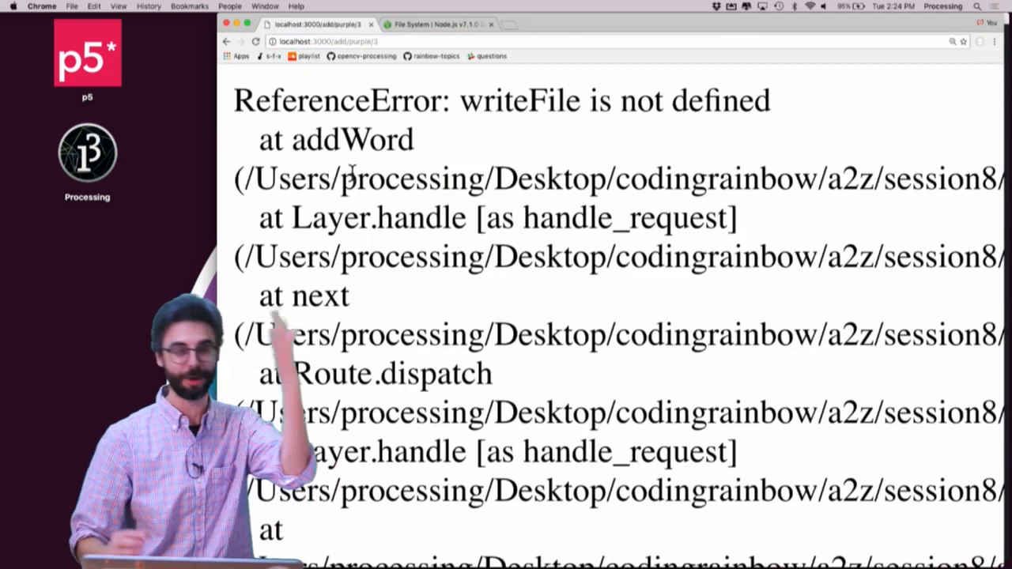
key(cmd+tab)
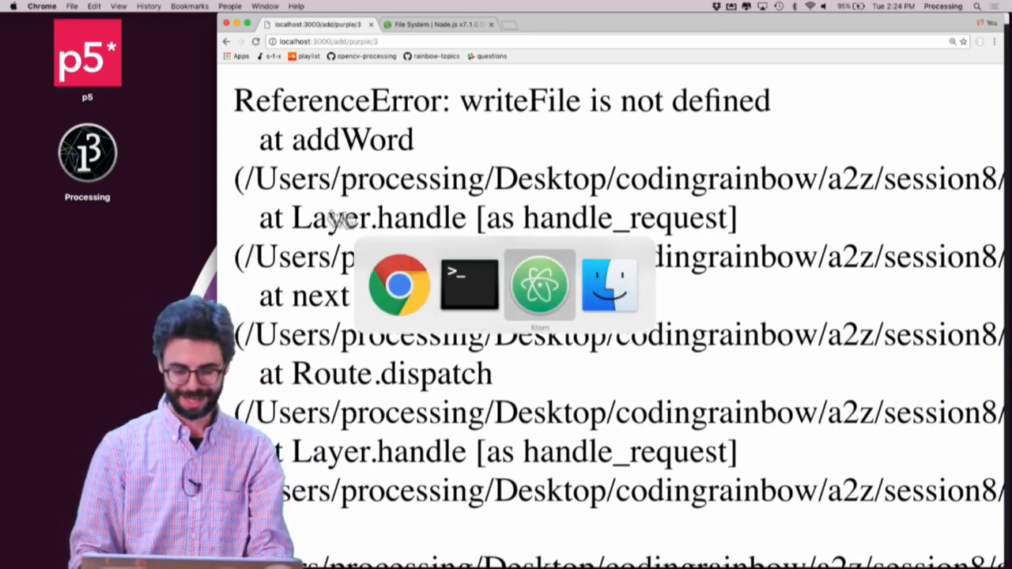
Step: Prefix the writeFile call on line 33 with fs. to use fs.writeFile
click(539, 285)
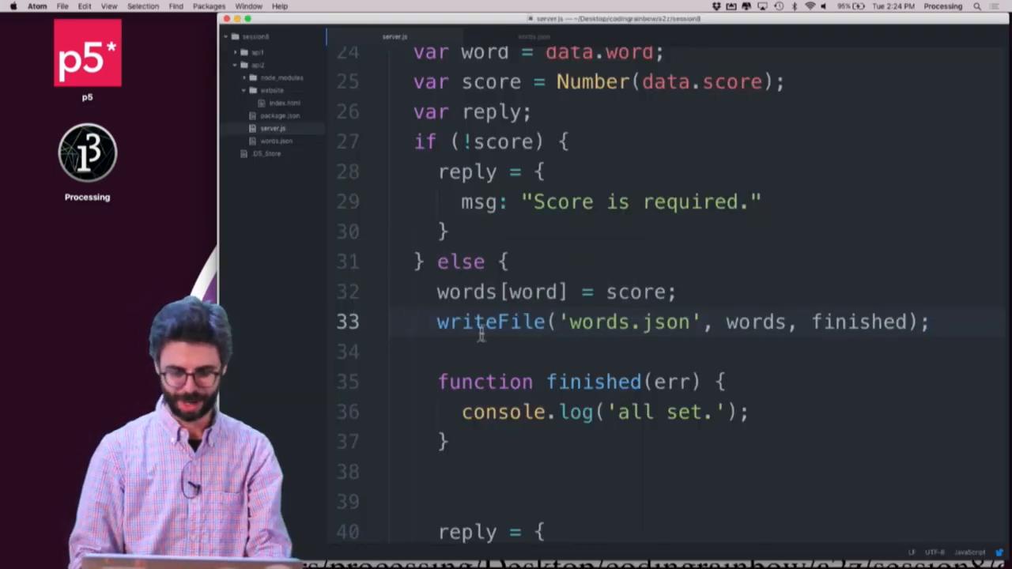
text(fs.)
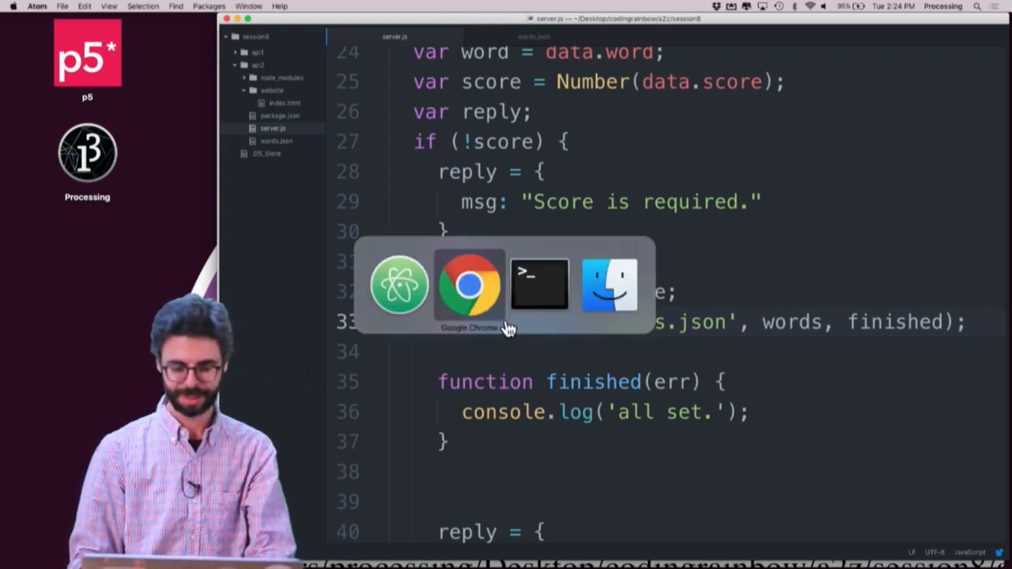
Step: Retest add/purple/3 for 'Thank you for your word.', check the terminal, then return to Atom
click(469, 284)
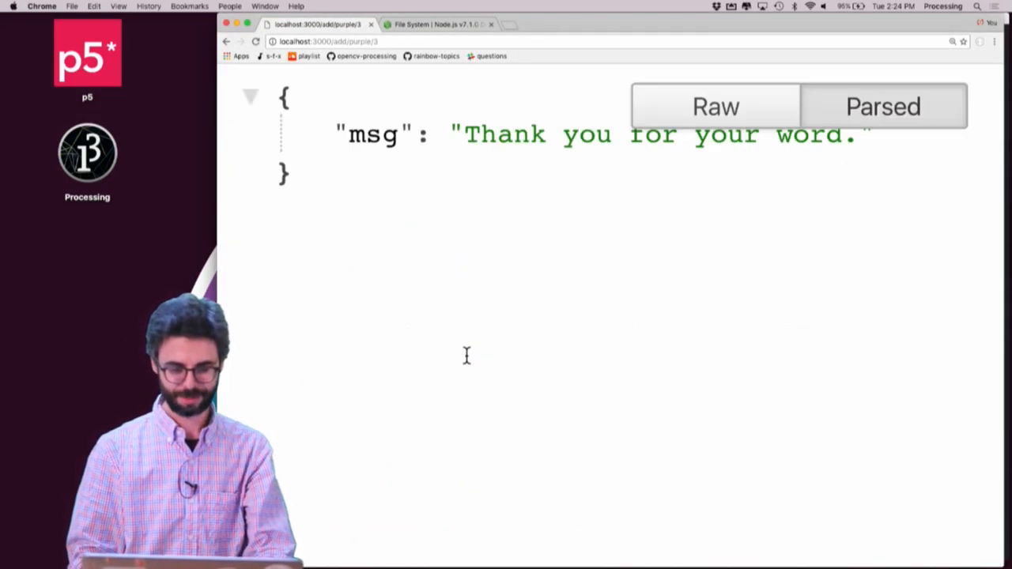
key(cmd+tab)
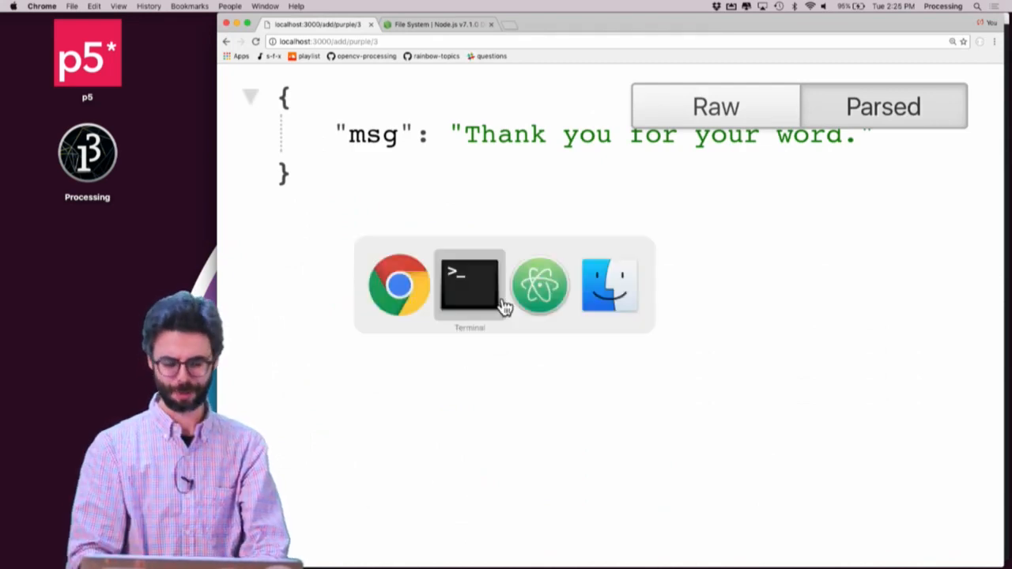
click(469, 284)
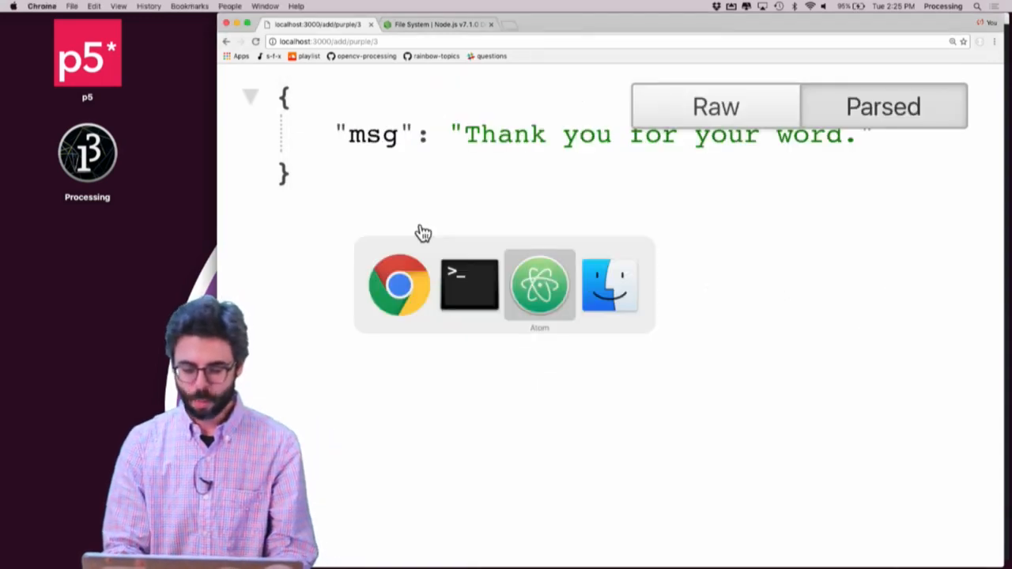
click(540, 284)
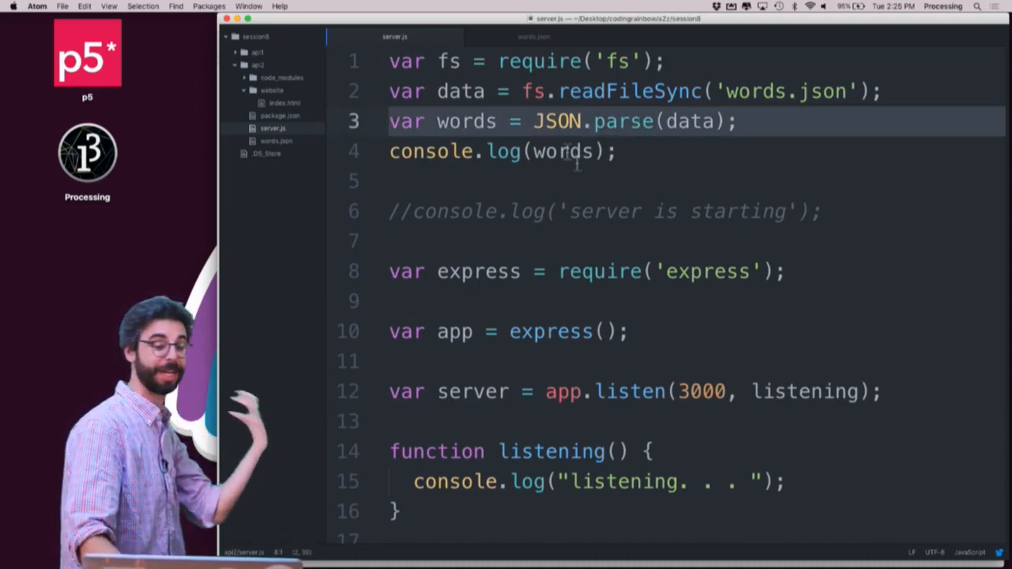
Step: Start a 'var data = JSON.stringify' line above the fs.writeFile call
scroll(down, 3)
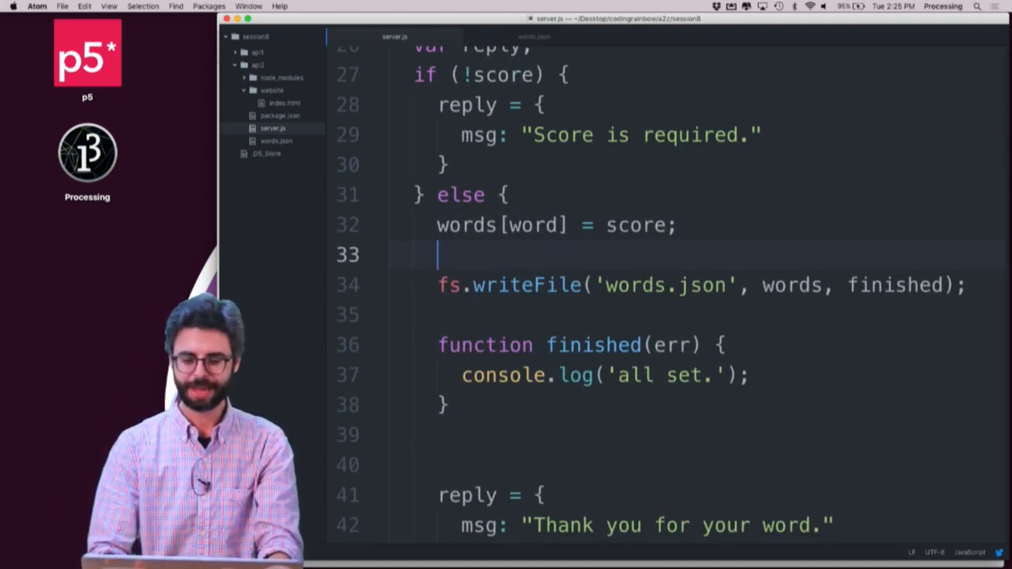
text(var data)
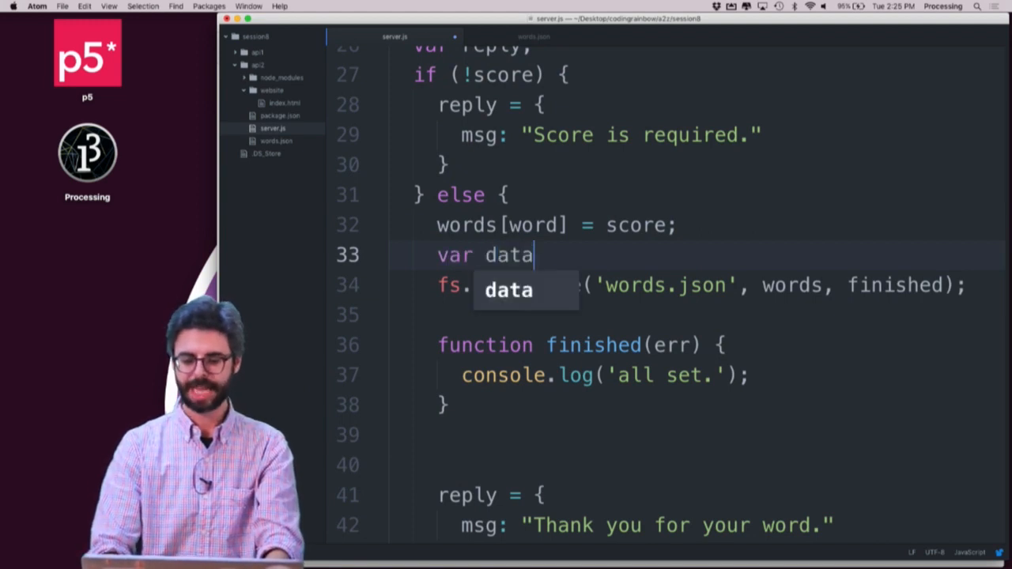
text(= JSON.s)
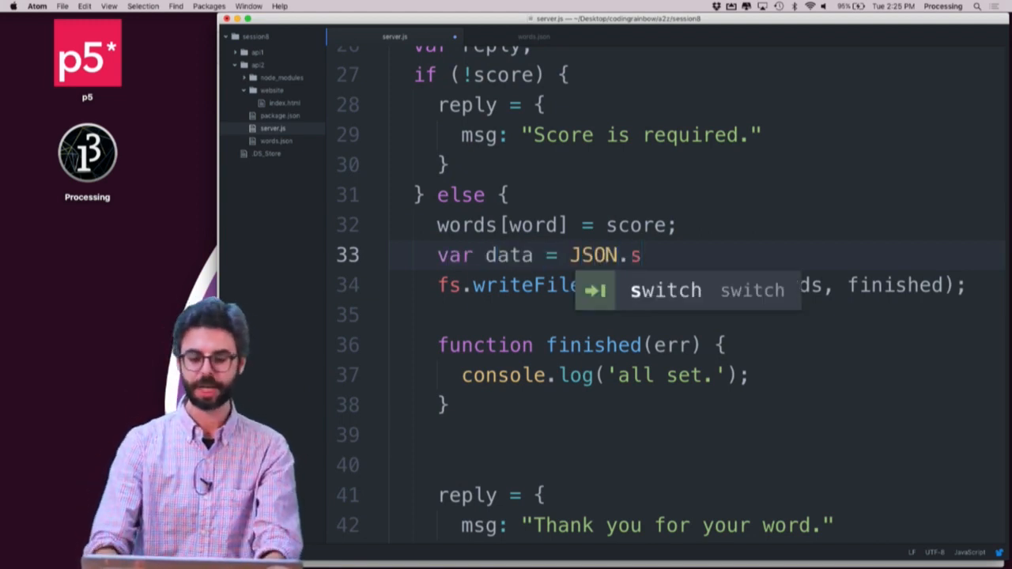
text(tring)
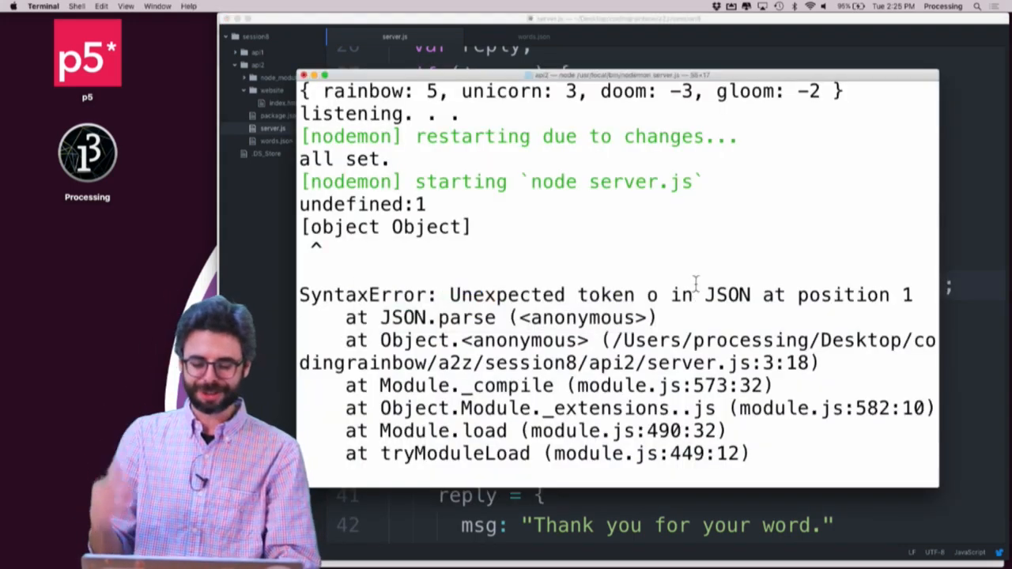
Step: Stop the crashed nodemon and begin typing node server.js at the Terminal prompt
text(node ser)
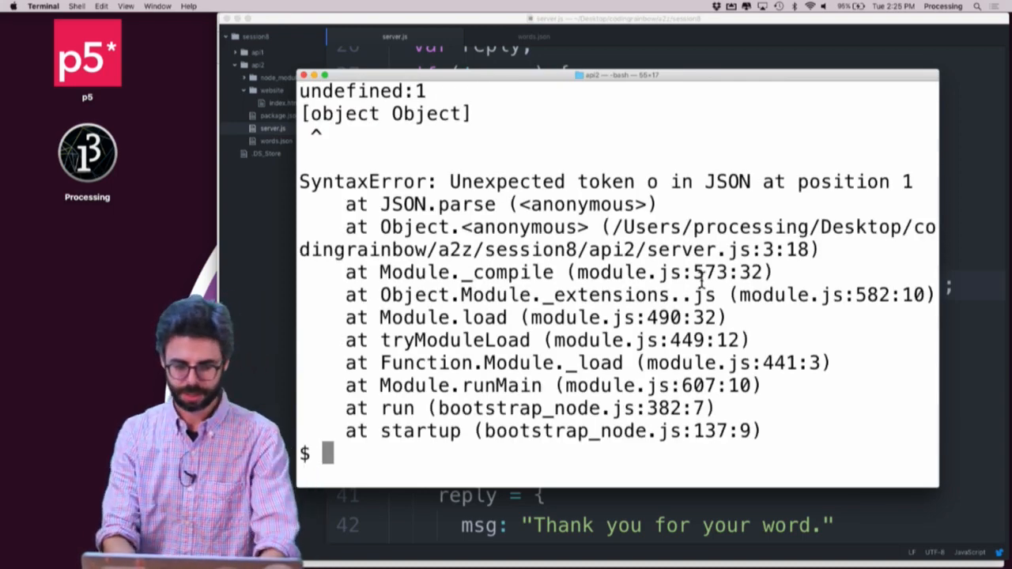
text(c)
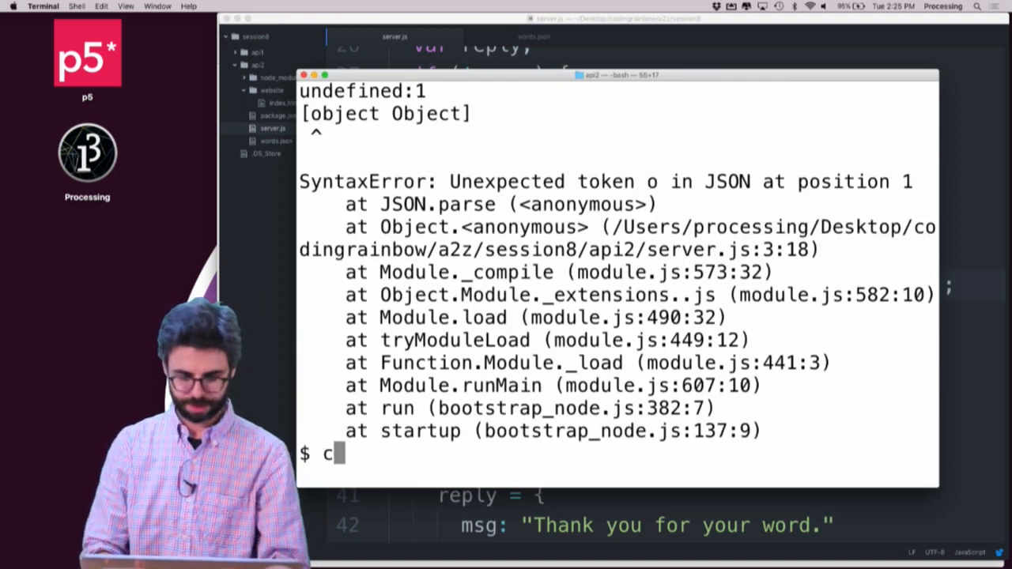
key(backspace)
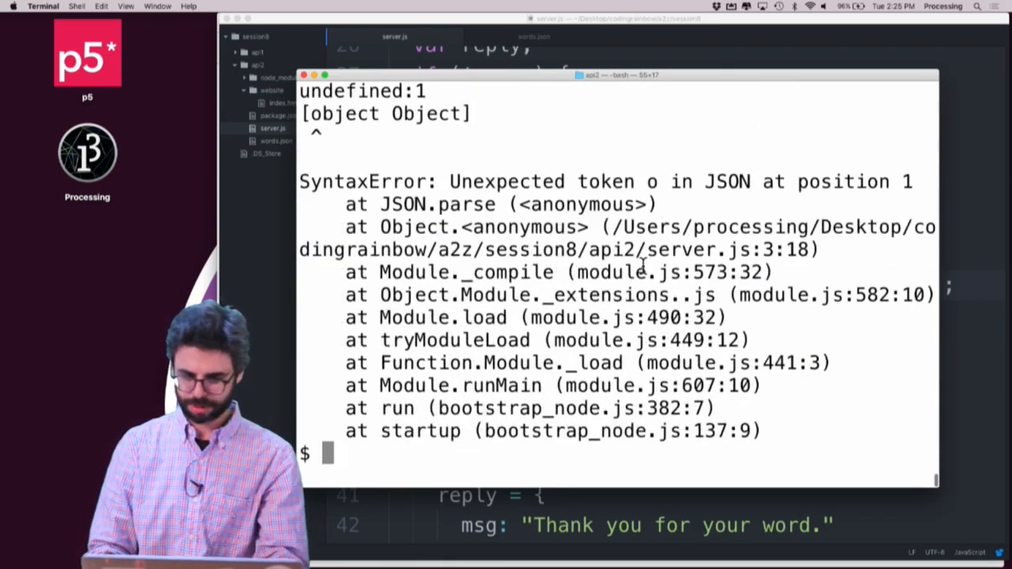
mouse_move(739, 202)
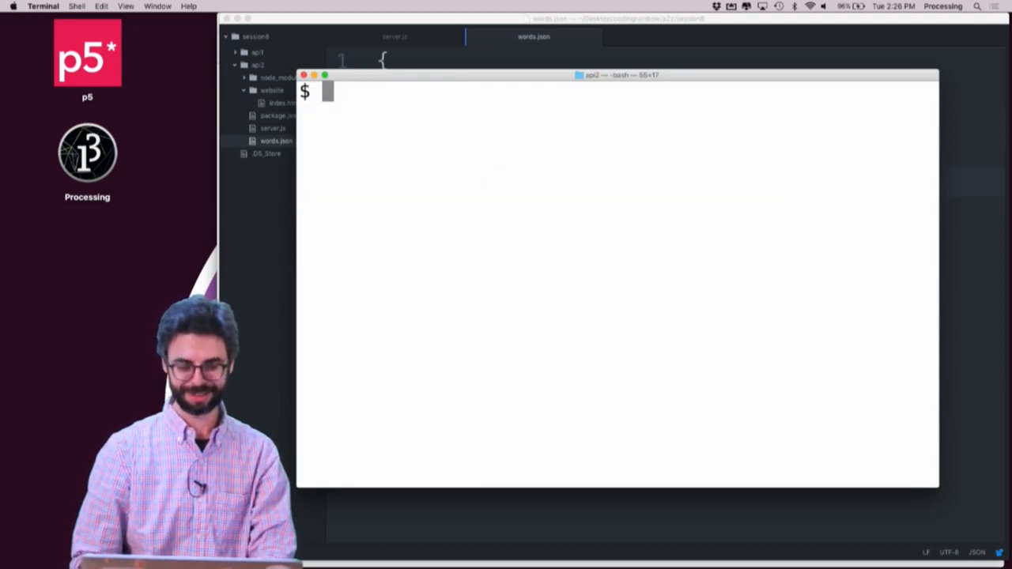
Step: Run node server.js to load the four words, then return to Atom
text(node server.js)
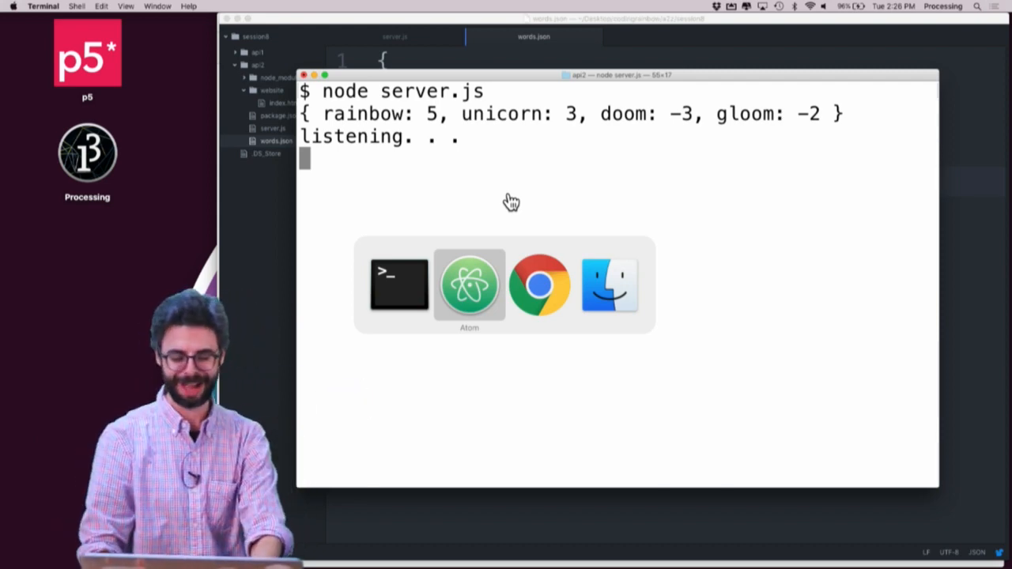
click(469, 283)
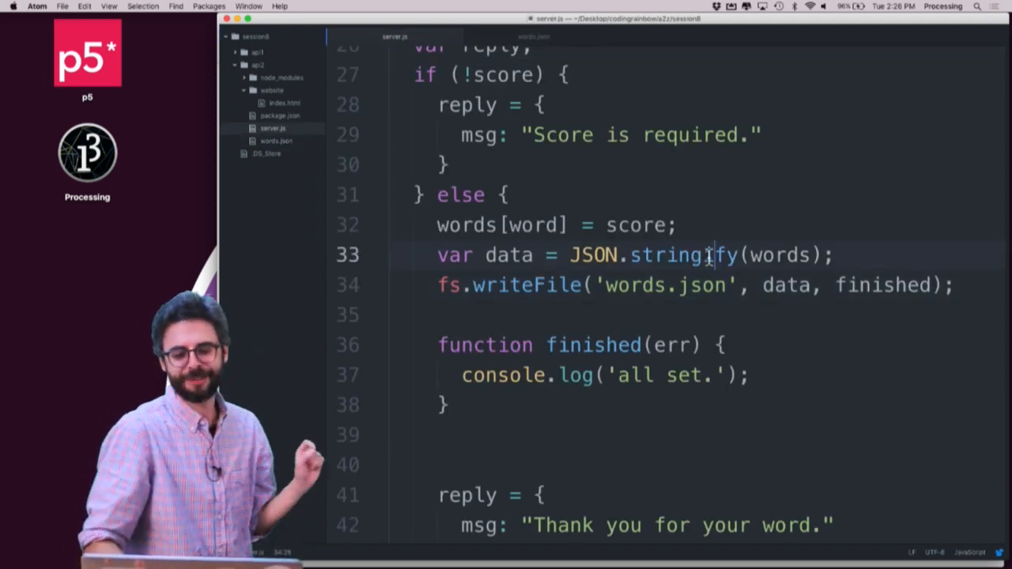
Step: Change JSON.stringify(words) to JSON.stringify(words, null, 2) on line 33
double_click(682, 255)
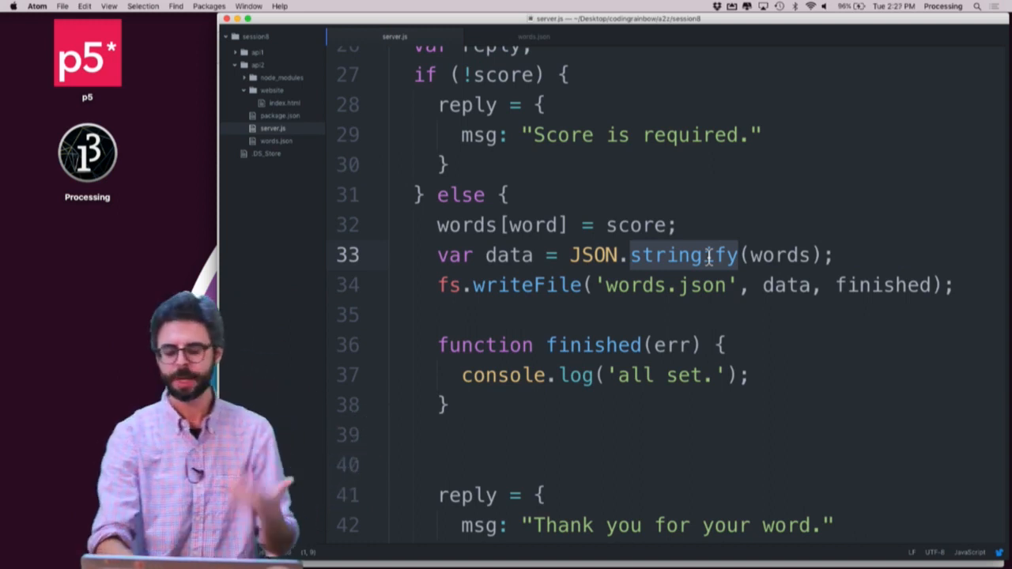
text(,)
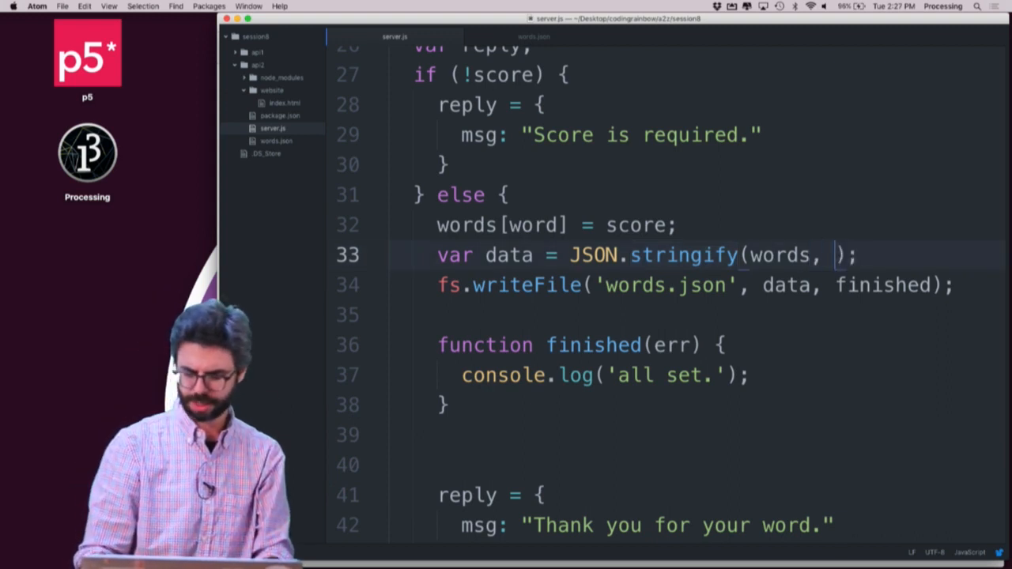
text(null, 2)
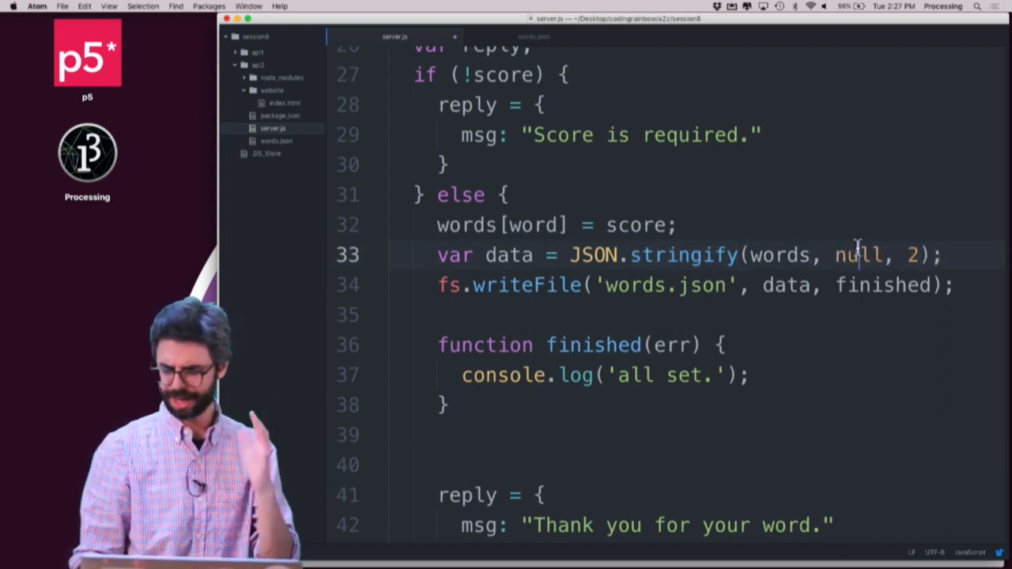
double_click(858, 254)
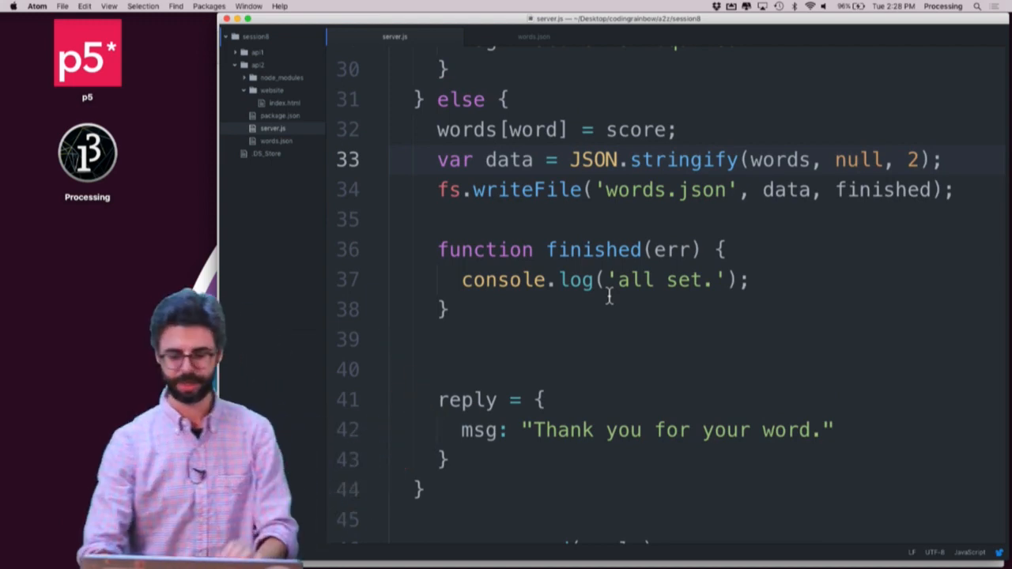
Step: Move the reply into the finished callback with response.send(reply), and send from the !score branch
scroll(down, 3)
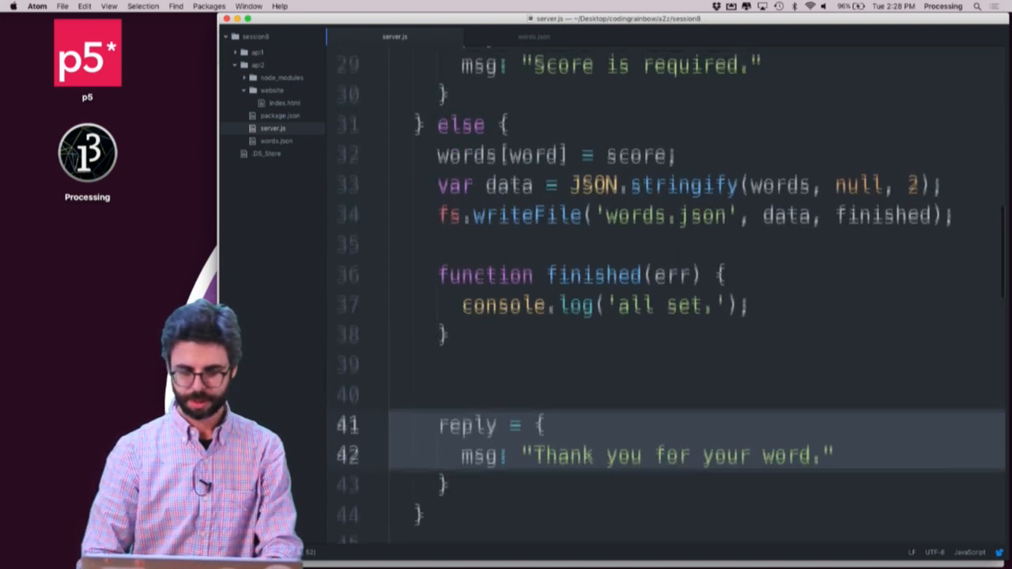
scroll(down, 3)
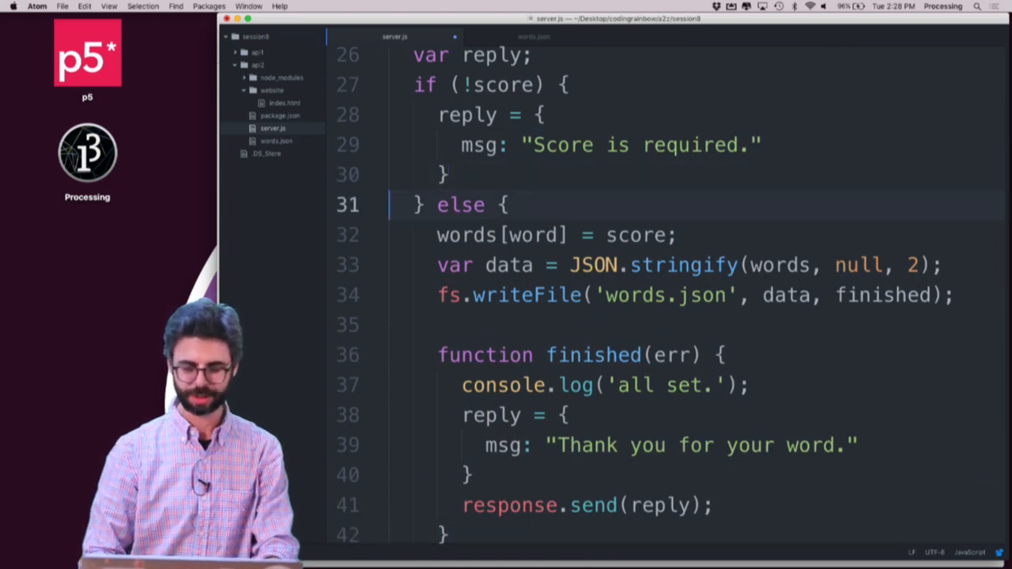
text(response.send(reply);)
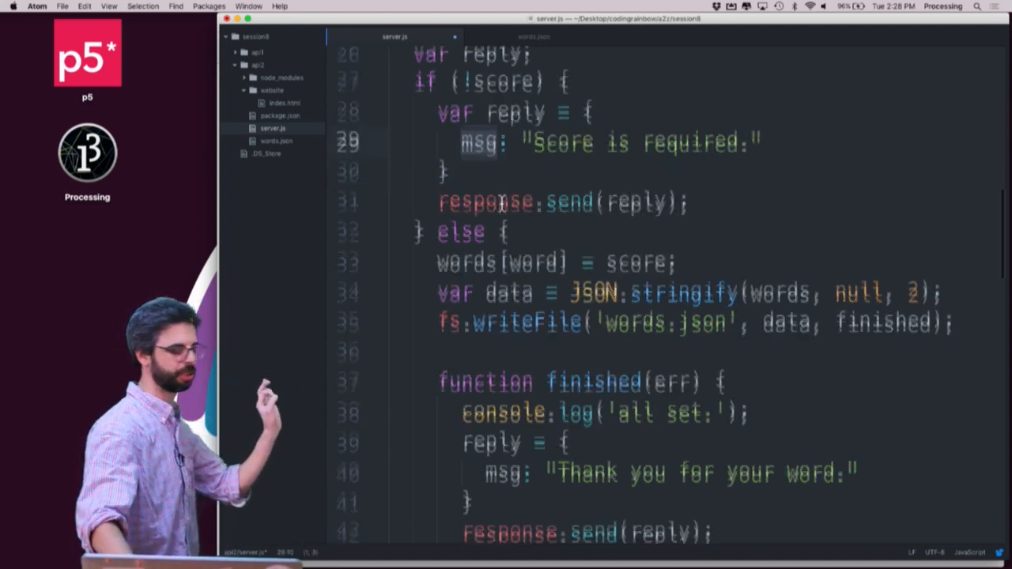
scroll(down, 3)
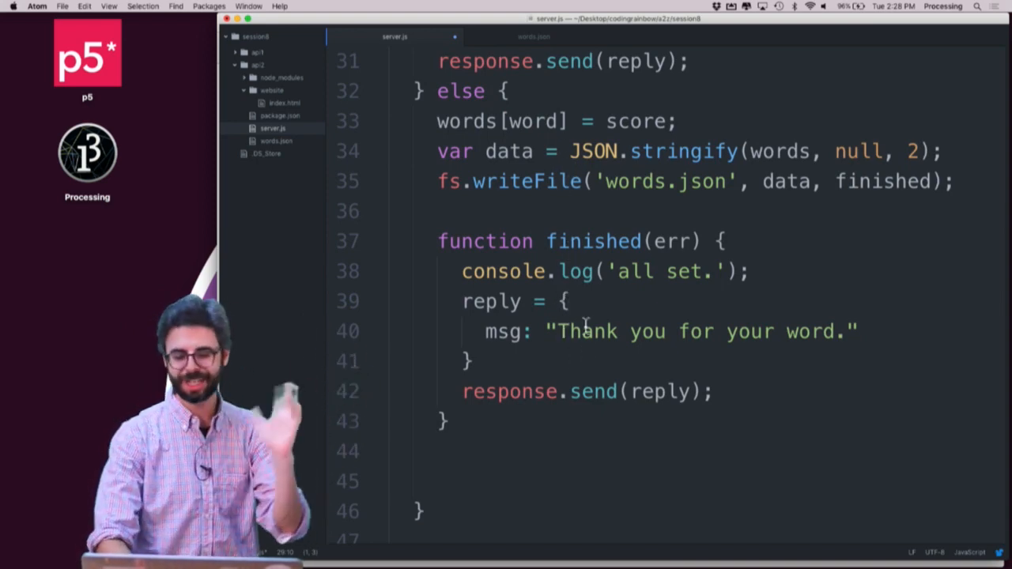
Step: Rewrite the finished() reply as {word: word, score: score, status: "success"}
text(word)
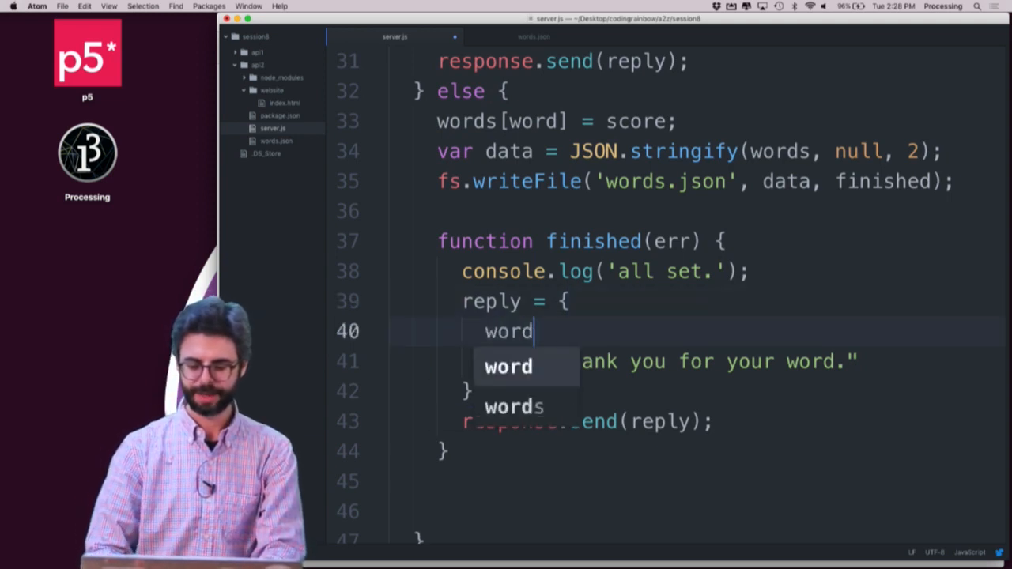
text(:)
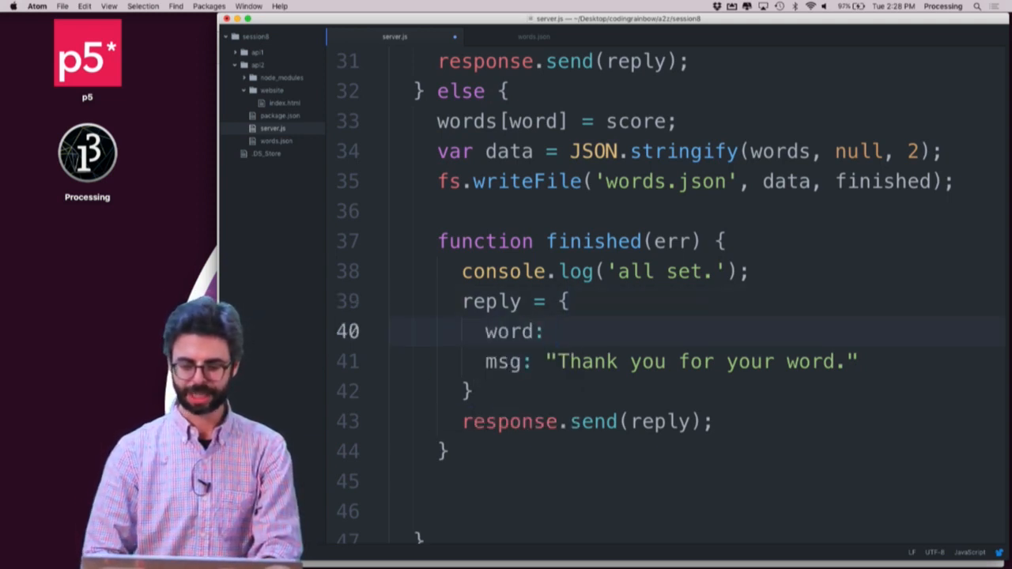
text(word,)
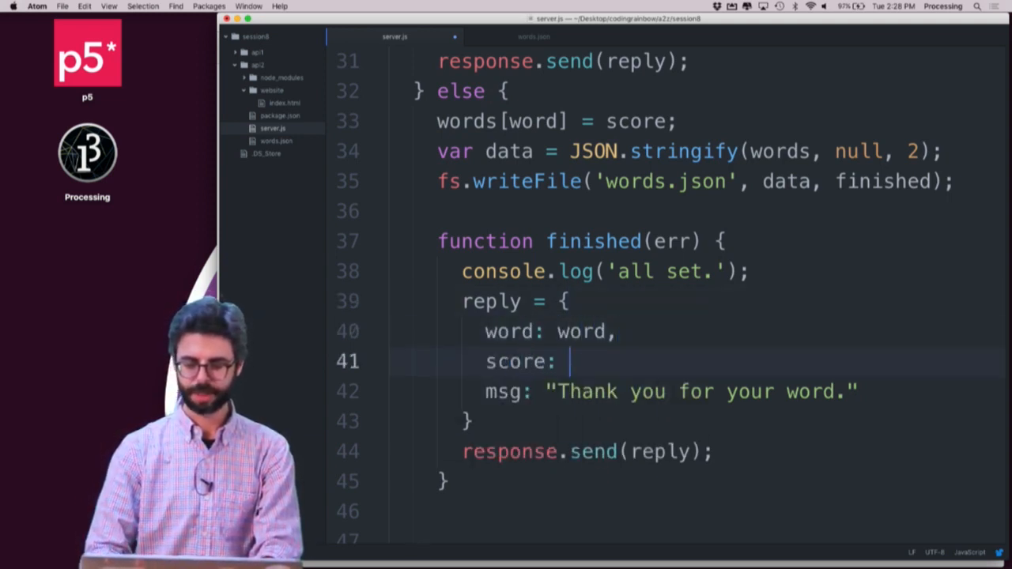
text(s)
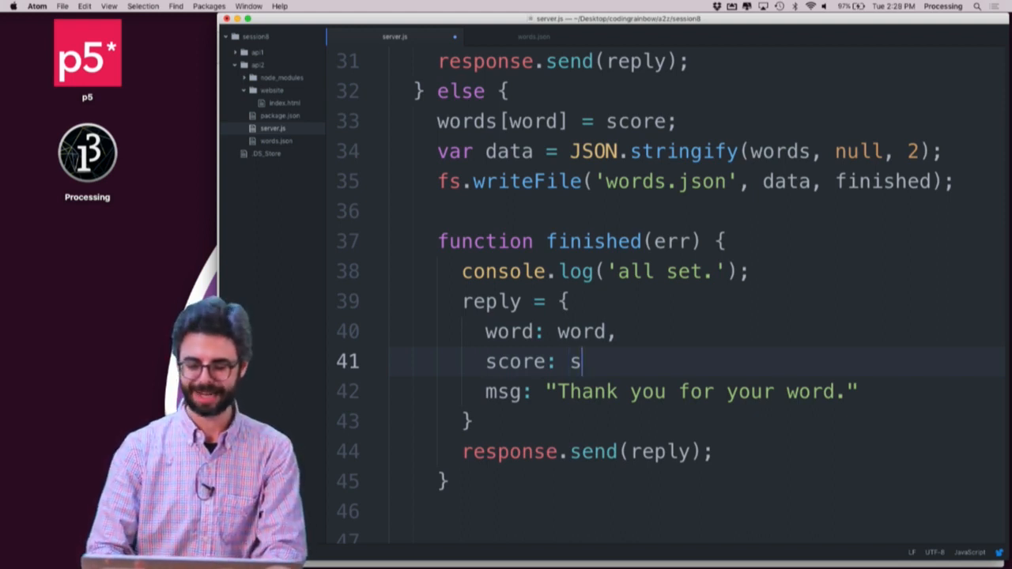
text(core,)
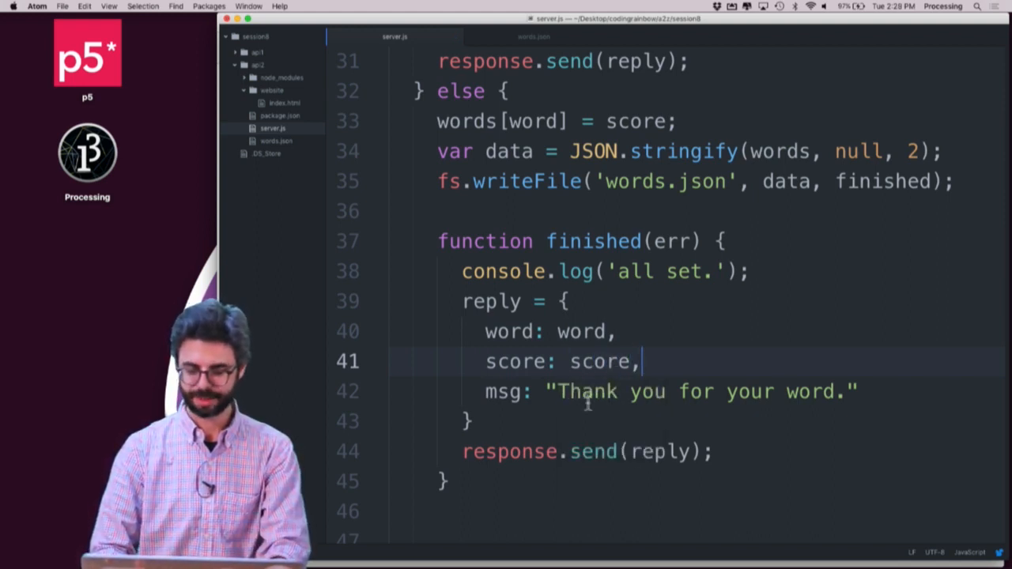
text(status)
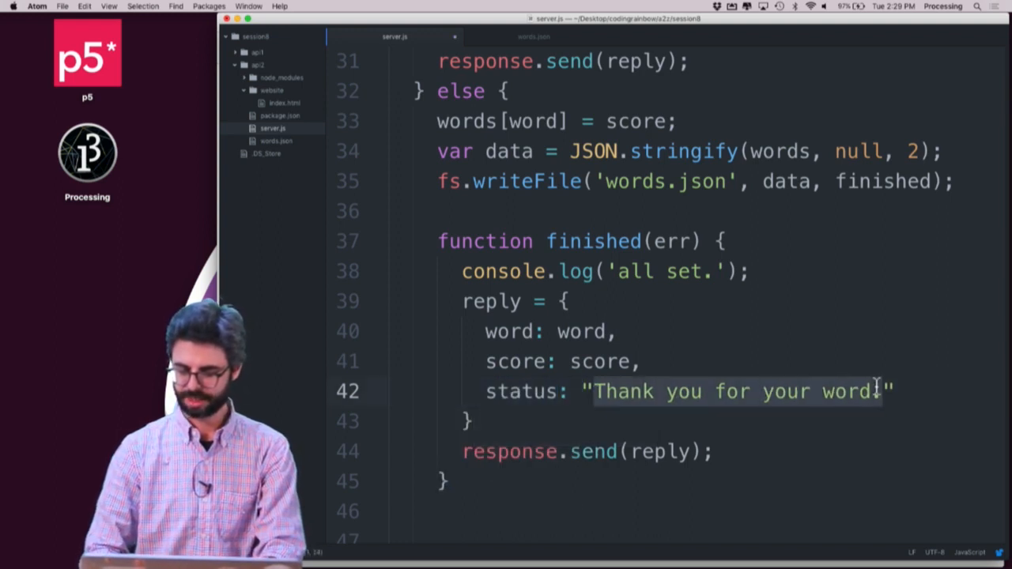
text(success")
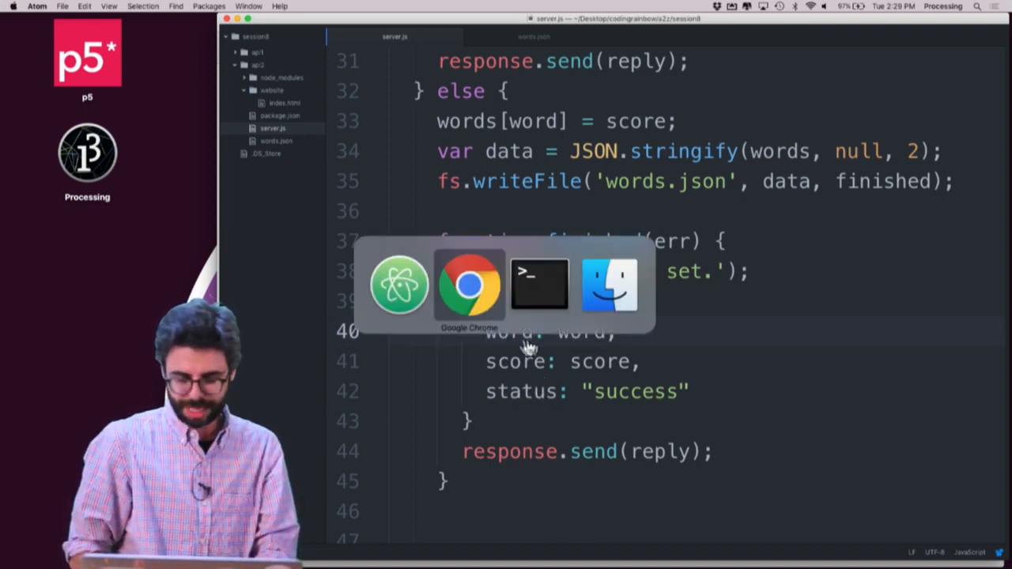
Step: Request localhost:3000/add/flower/7 in Chrome and check the JSON reply: flower, 7, success
click(539, 285)
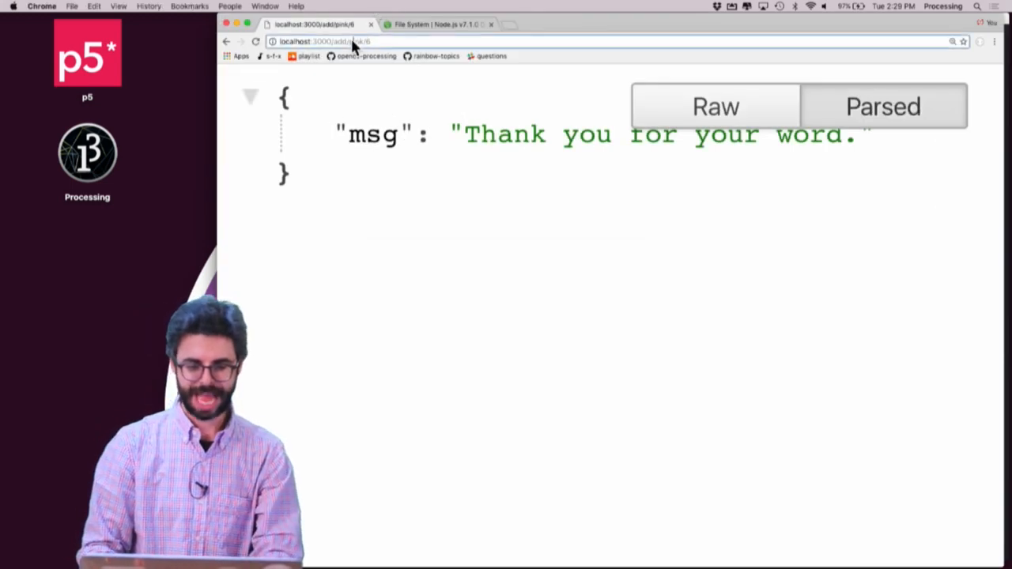
click(360, 41)
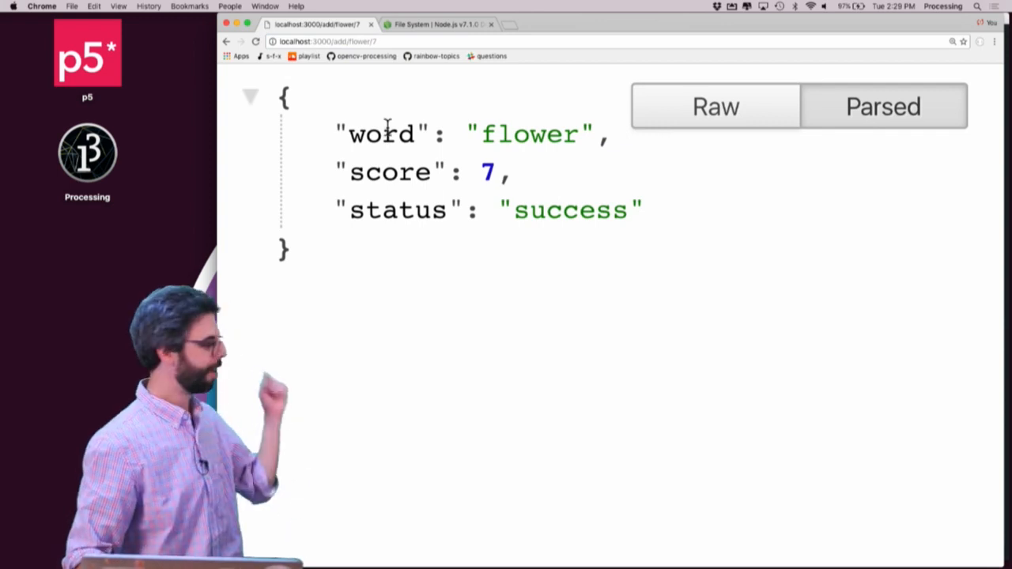
mouse_move(434, 154)
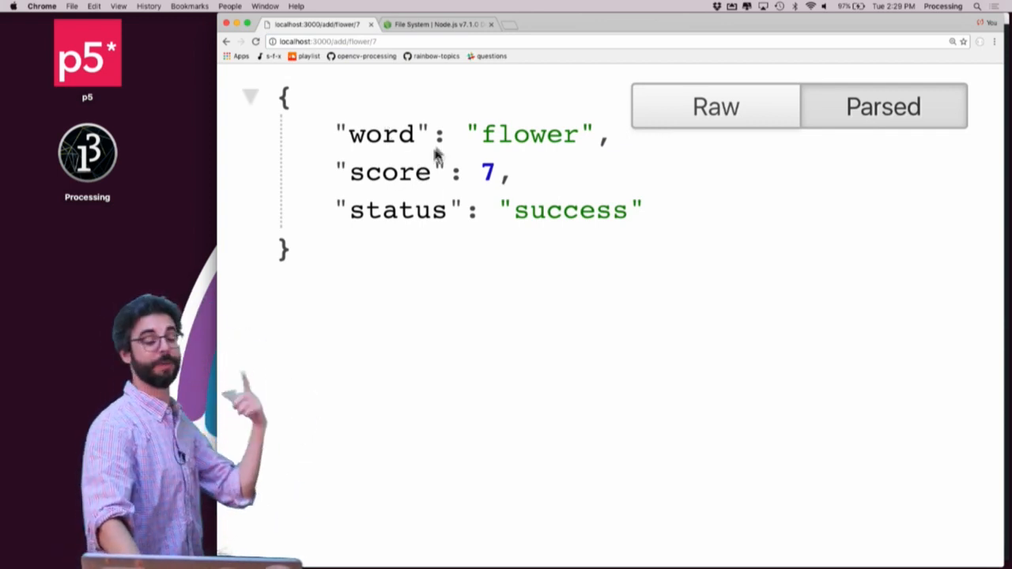